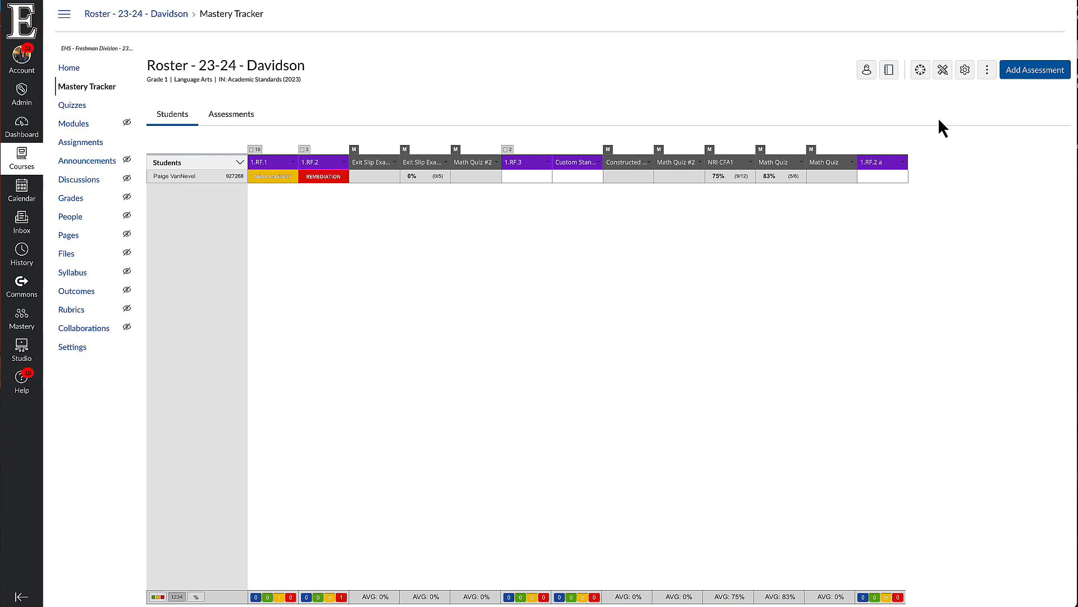
mouse_move(769, 73)
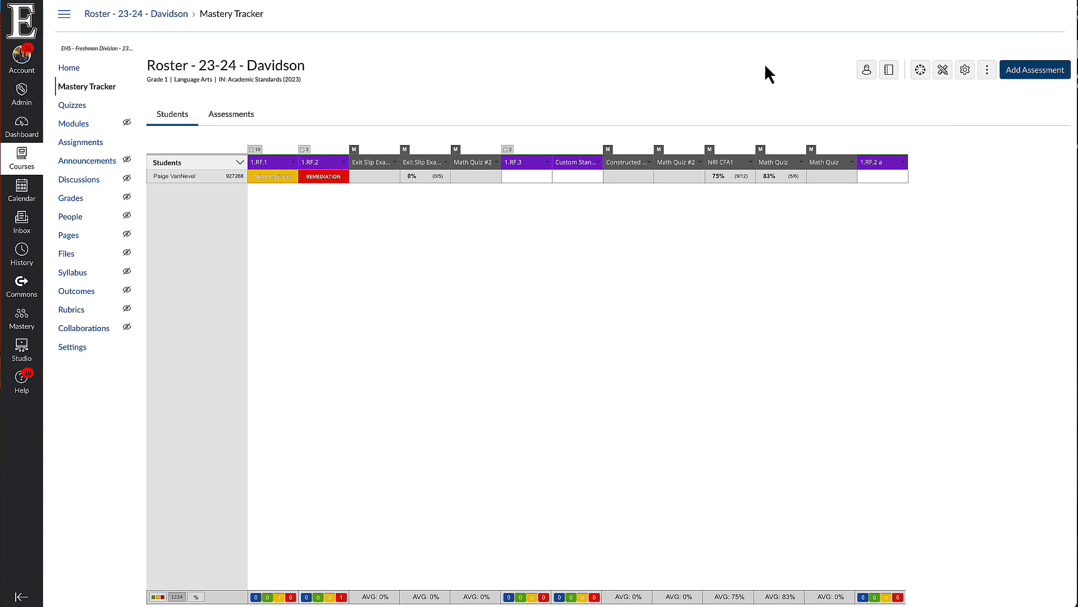
mouse_move(719, 114)
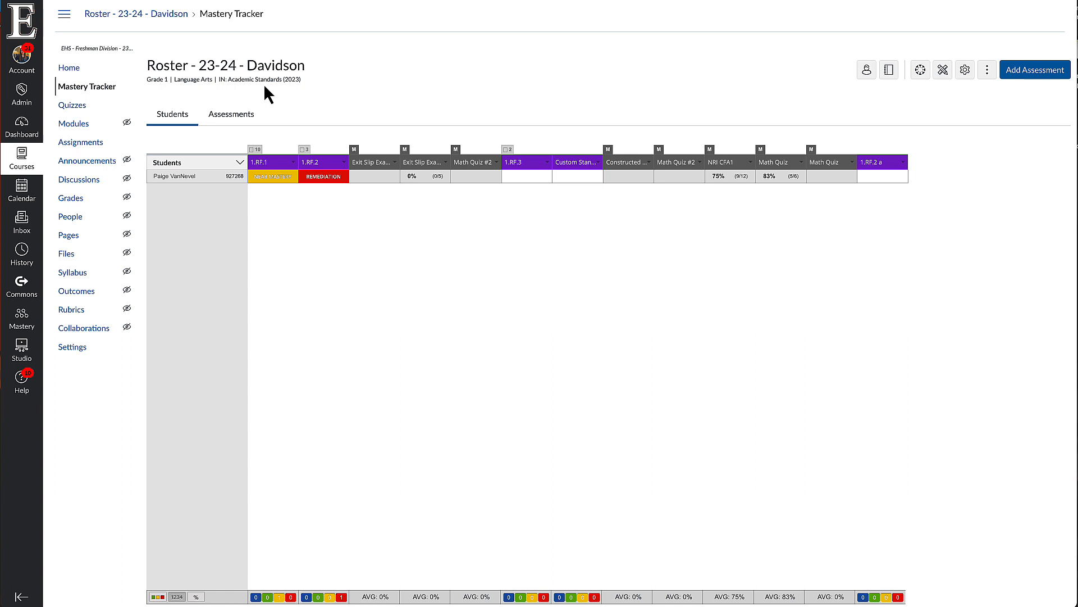
Convert the Canvas 'Math Quiz' into a new assessment and dismiss the conversion notifications
left_click(287, 161)
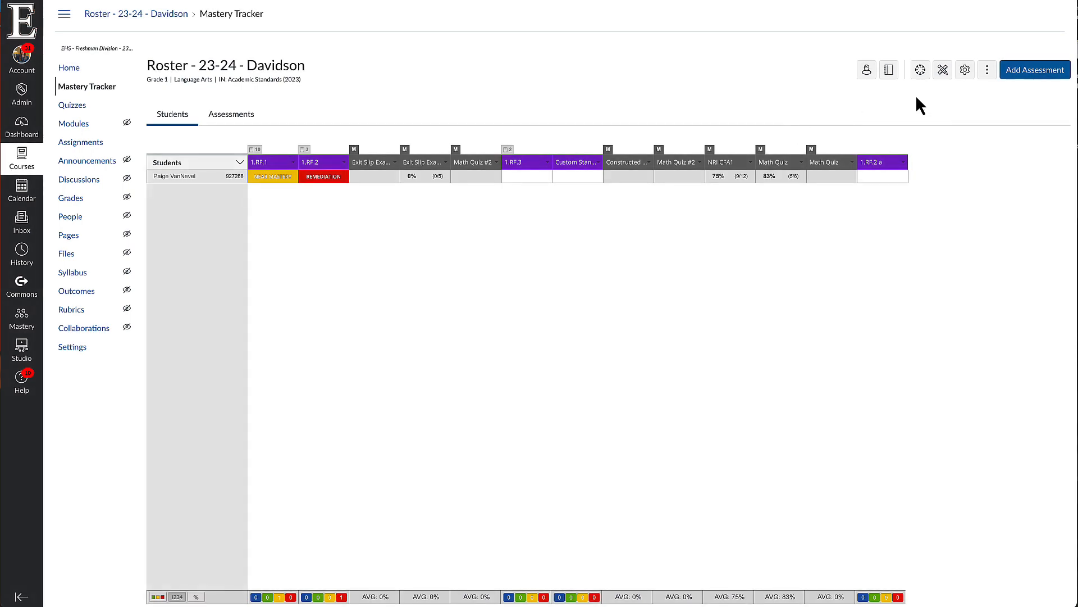
mouse_move(920, 70)
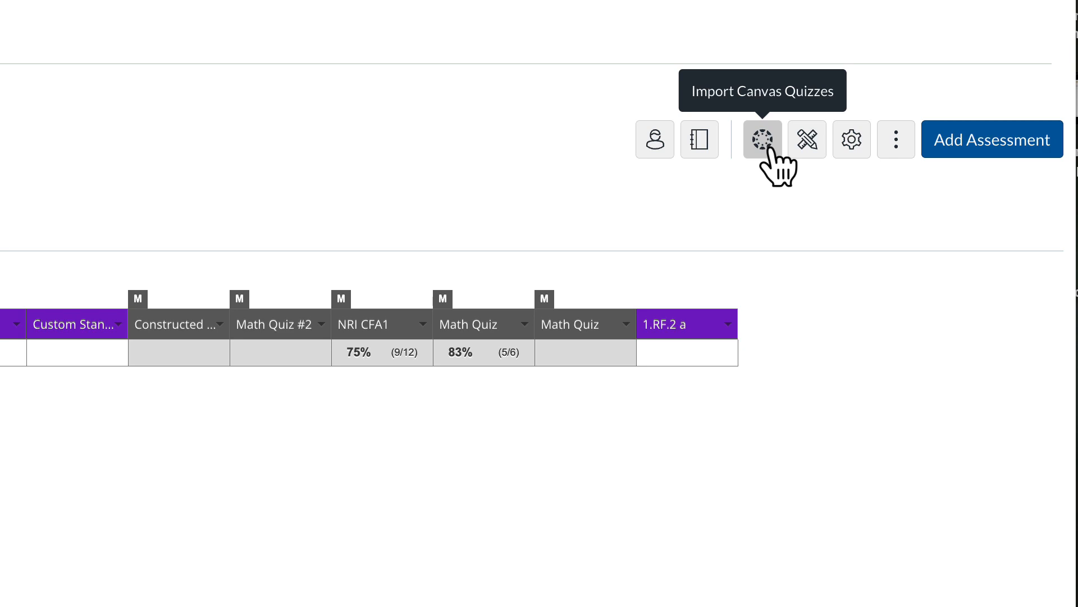
left_click(761, 138)
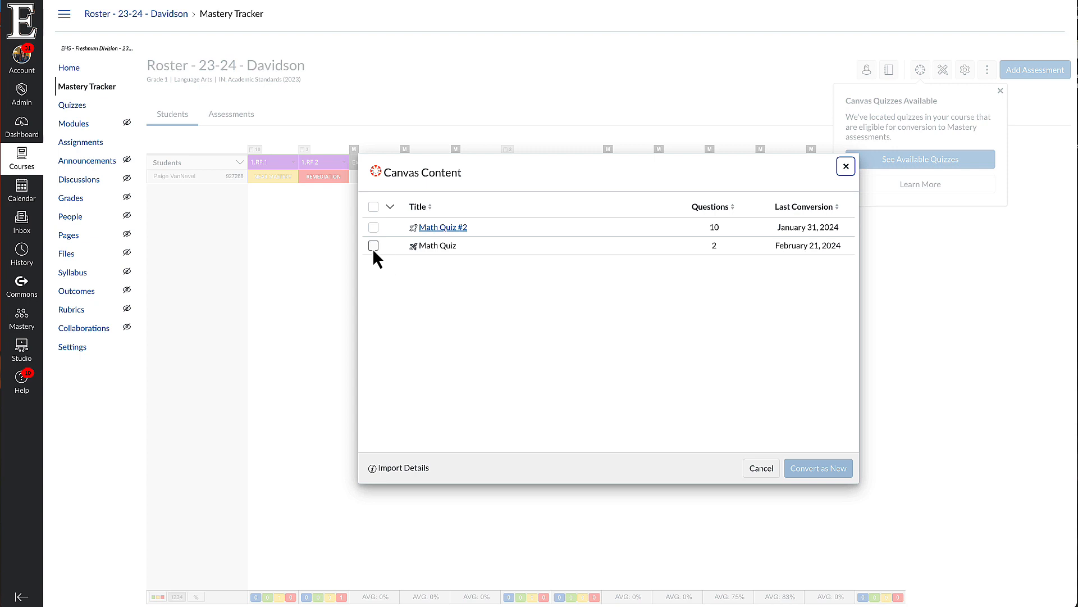
left_click(374, 246)
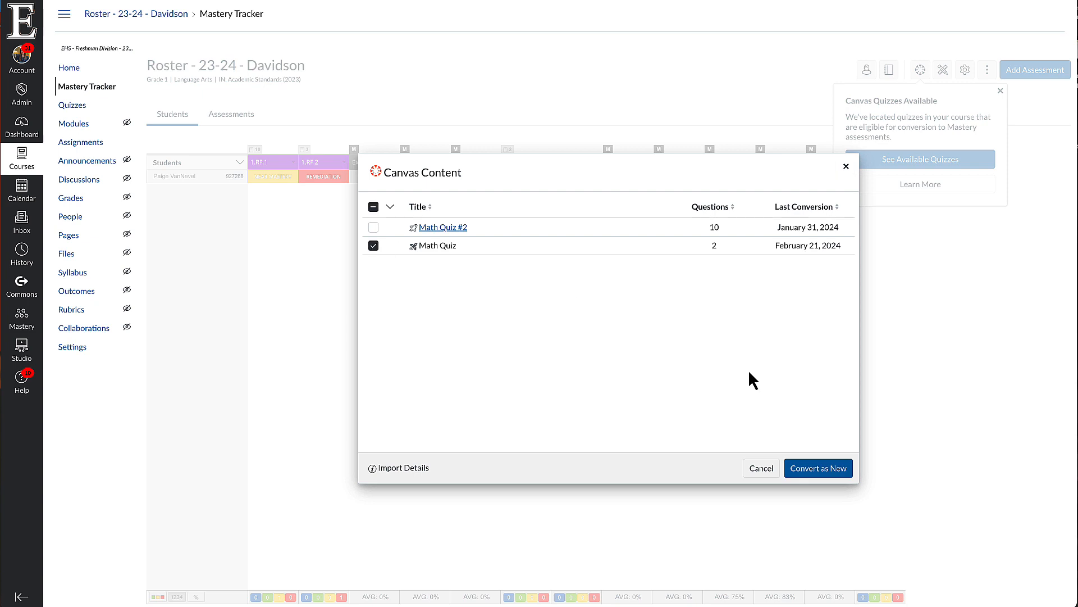
left_click(818, 468)
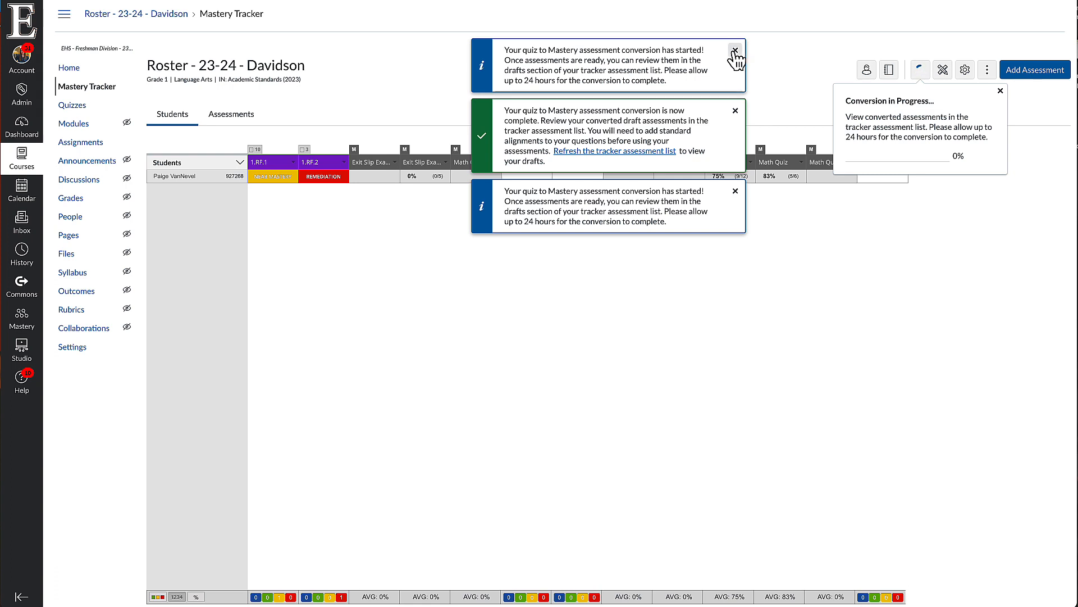
left_click(735, 50)
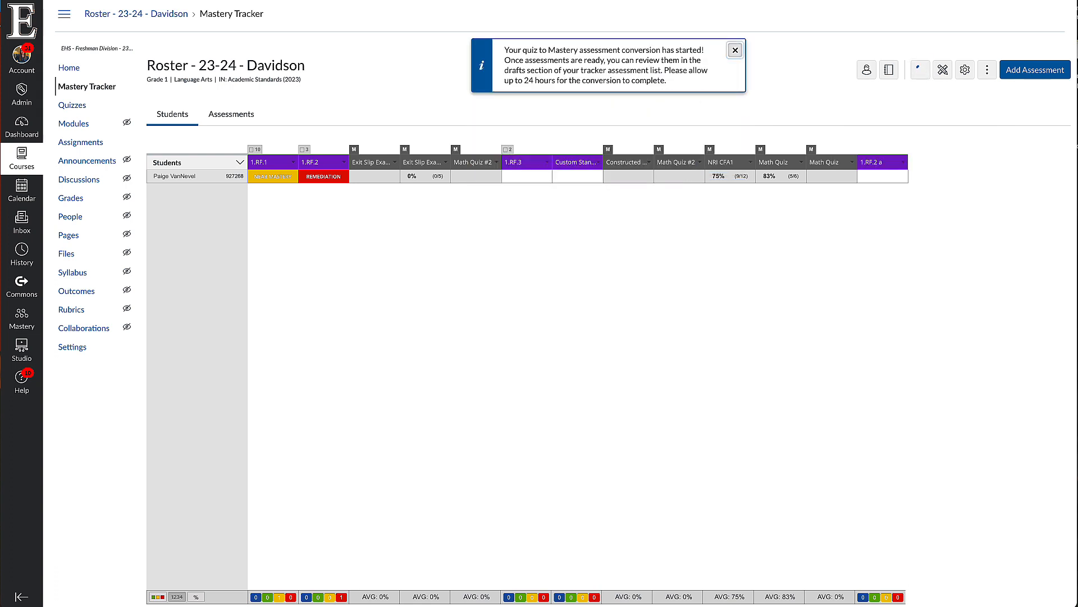
left_click(734, 50)
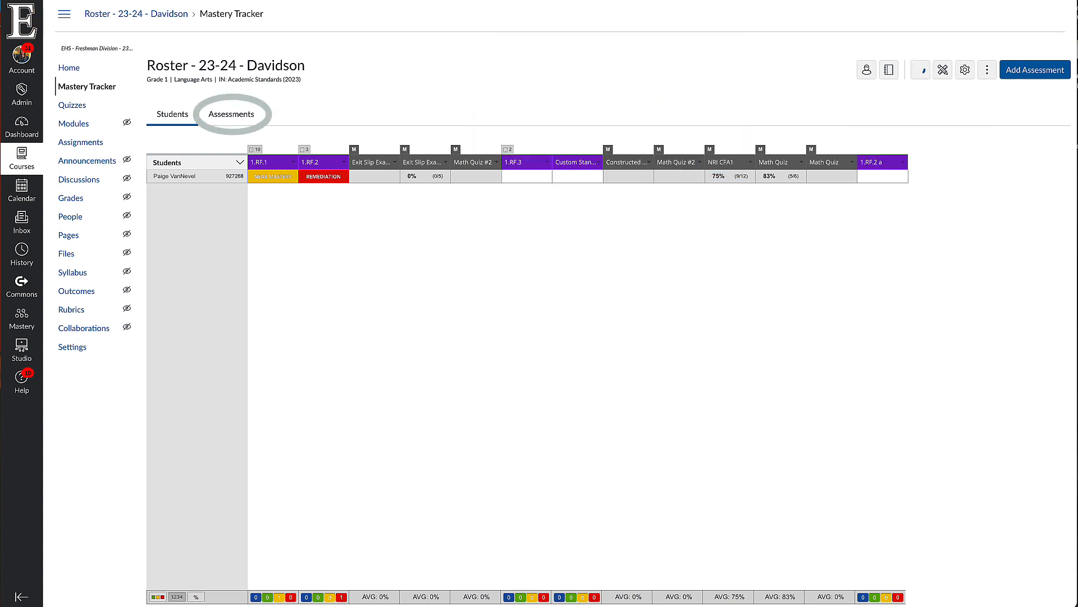
Show the Drafts tab of the Mastery Connect assessments library, with the Math Quiz draft
left_click(232, 113)
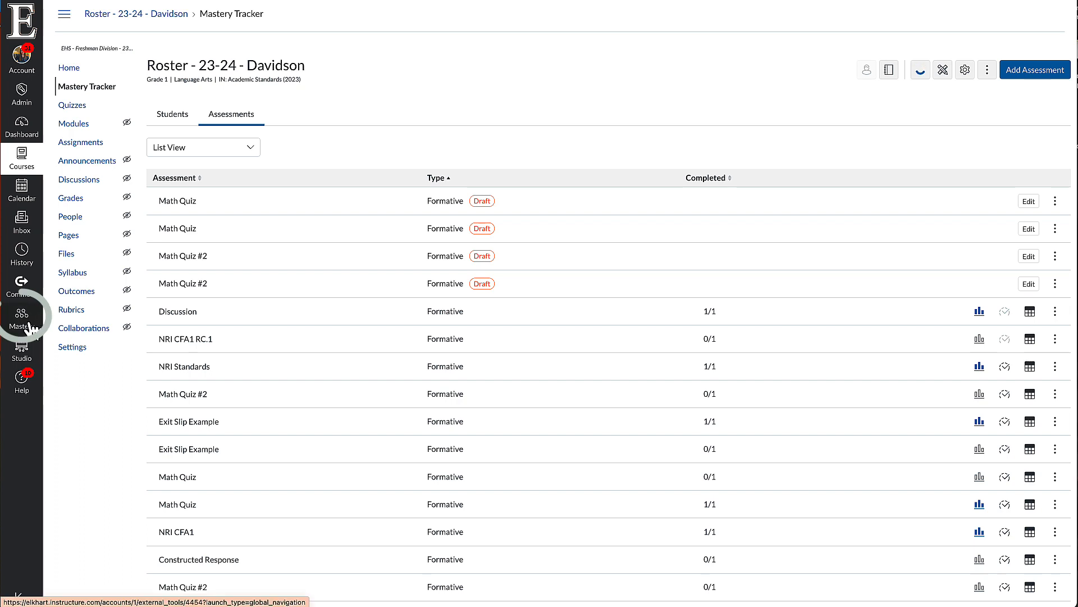
left_click(22, 318)
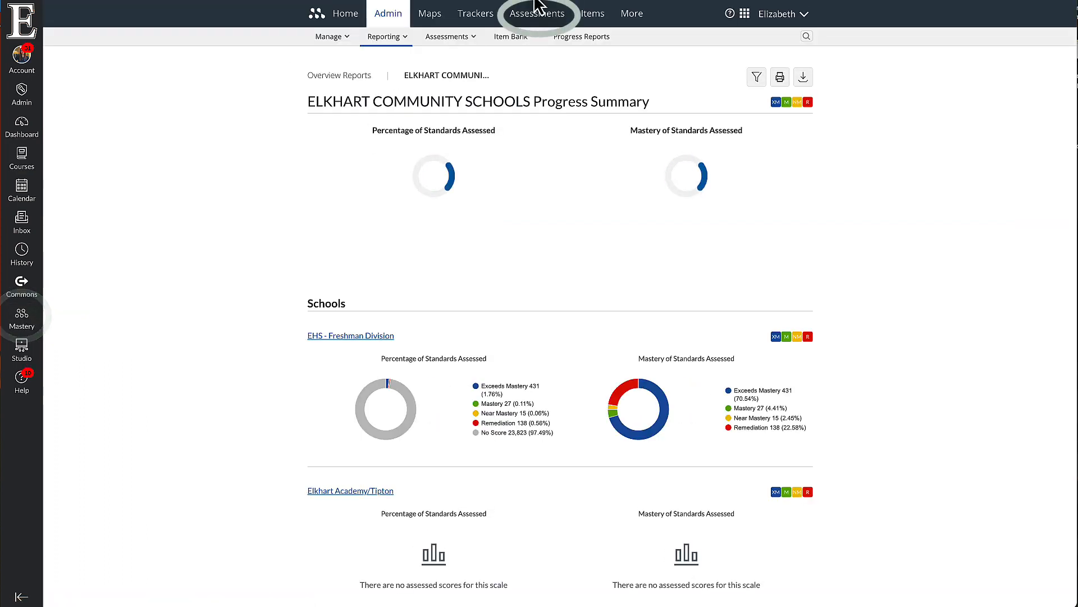
left_click(538, 12)
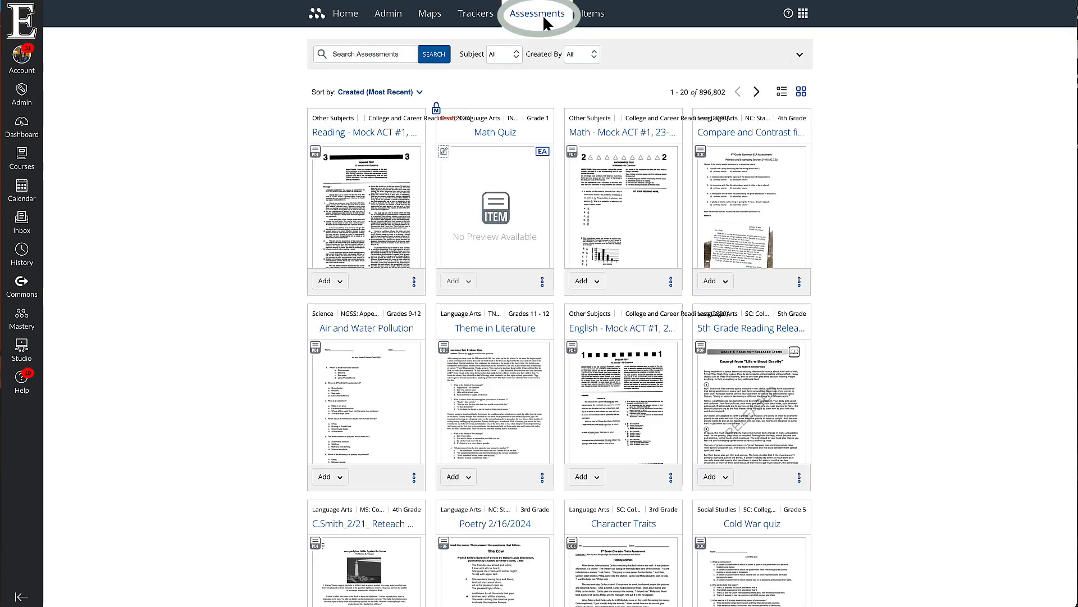
left_click(623, 94)
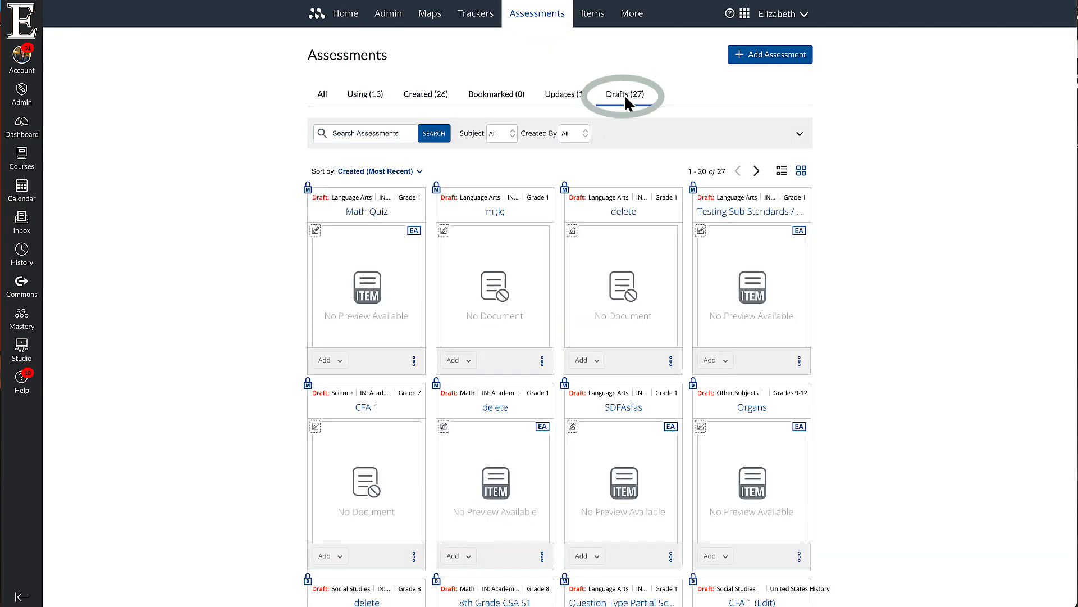
mouse_move(249, 180)
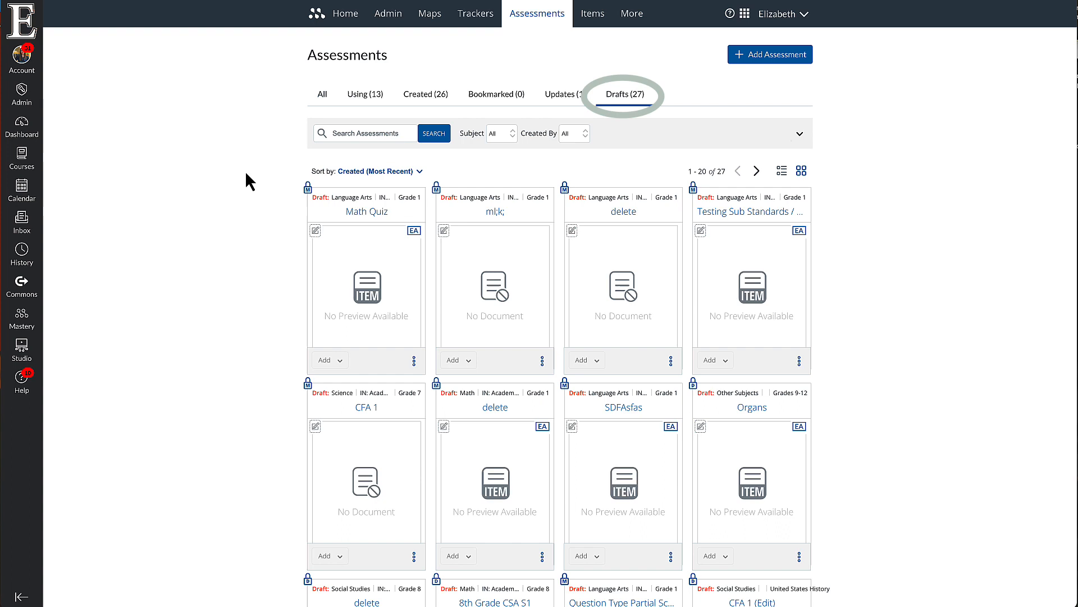
mouse_move(367, 214)
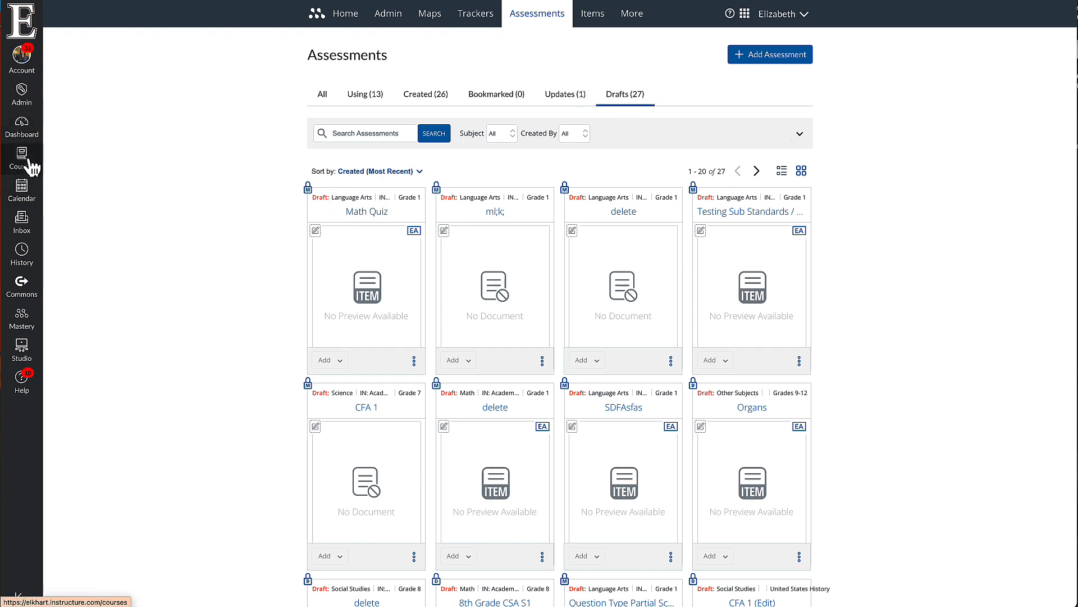
Open the course Mastery Tracker's assessments, group them by standards, then reopen the view options
left_click(21, 157)
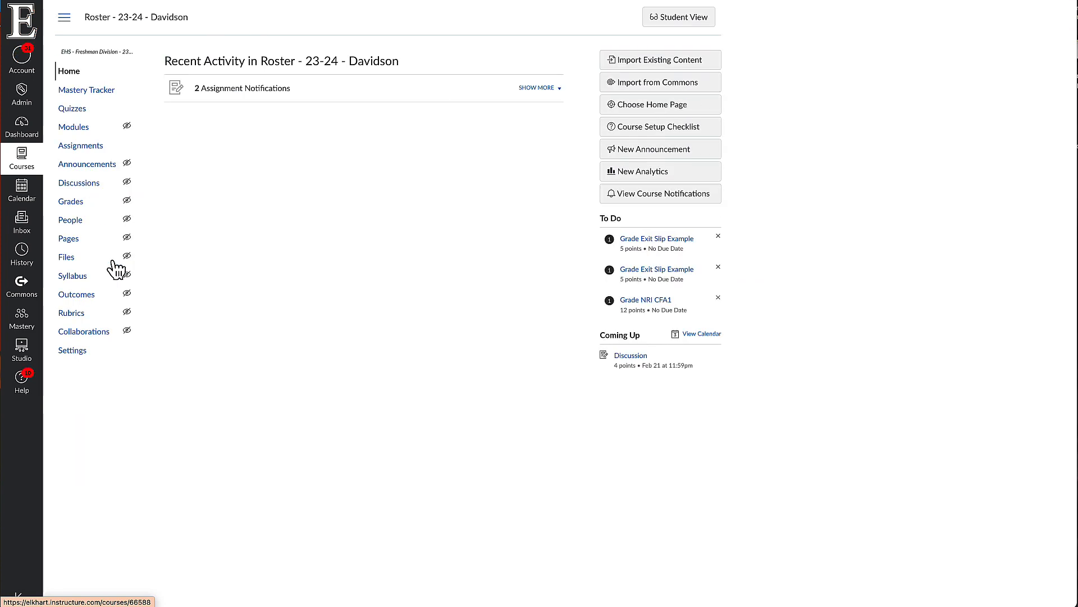
left_click(86, 89)
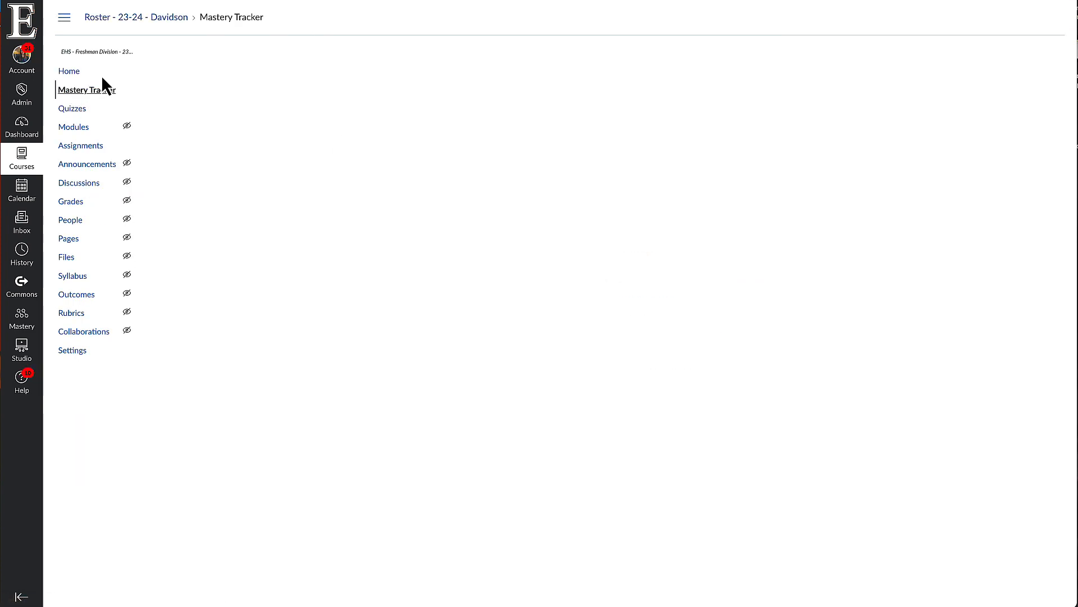
left_click(86, 89)
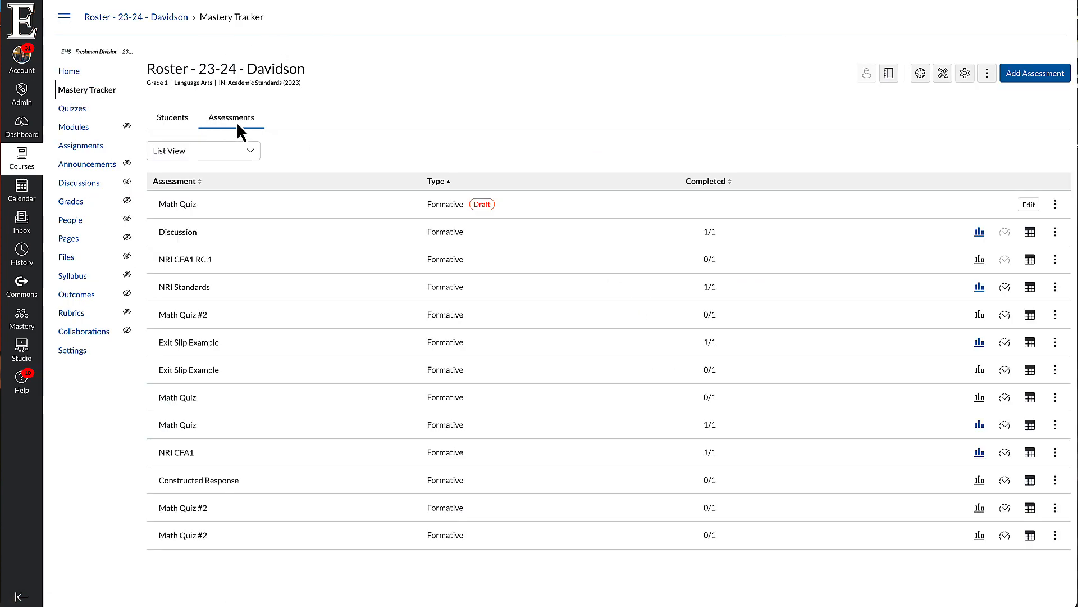
left_click(203, 151)
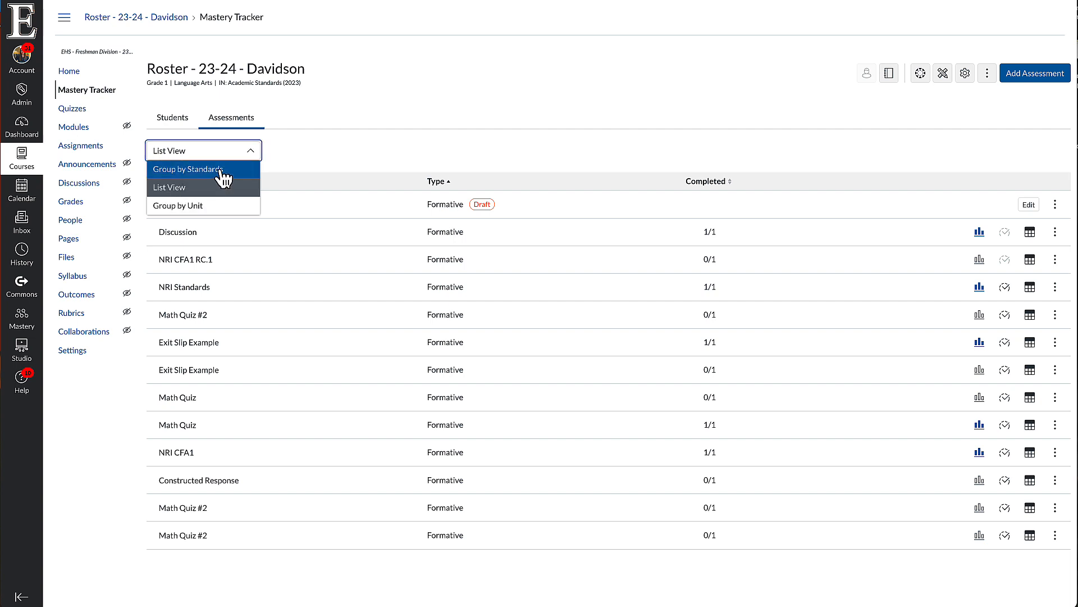
left_click(187, 169)
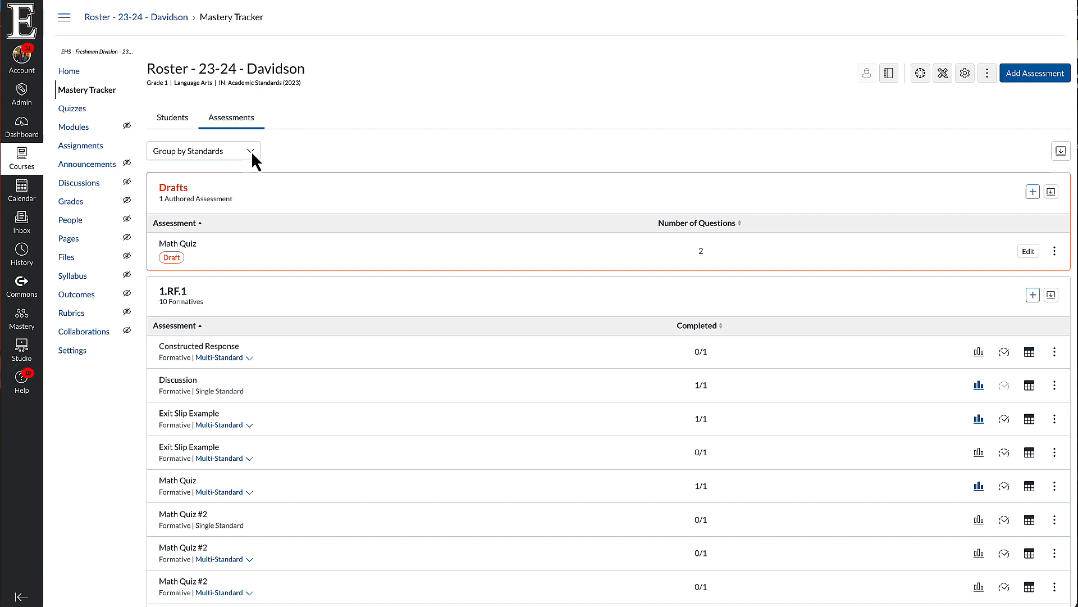
left_click(203, 150)
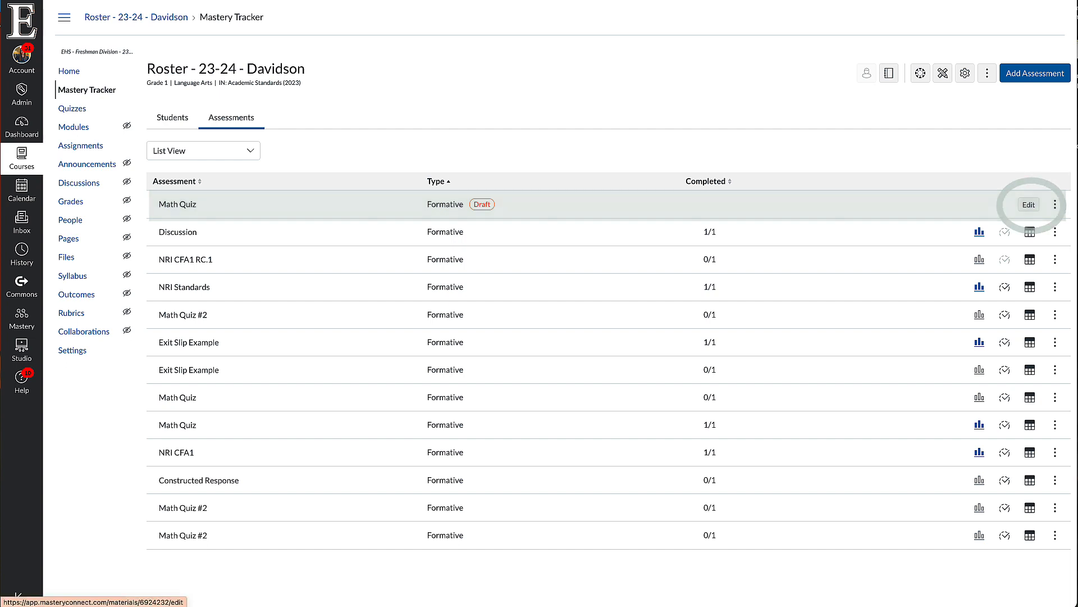
Open the Math Quiz draft, try question 1's dropdown answers, and select Q1's details
left_click(1029, 204)
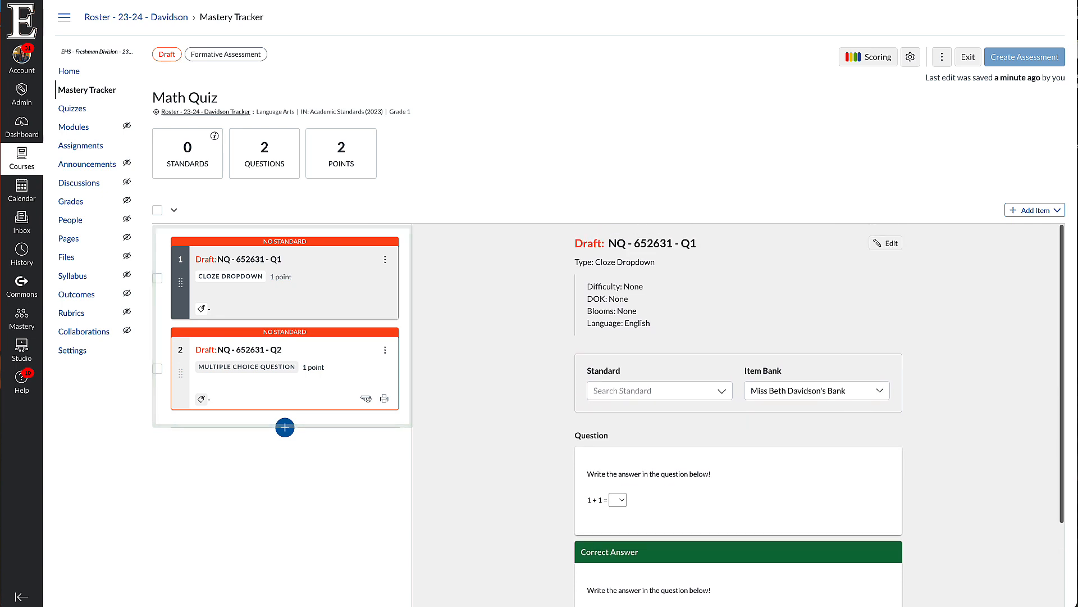
scroll("down", 3)
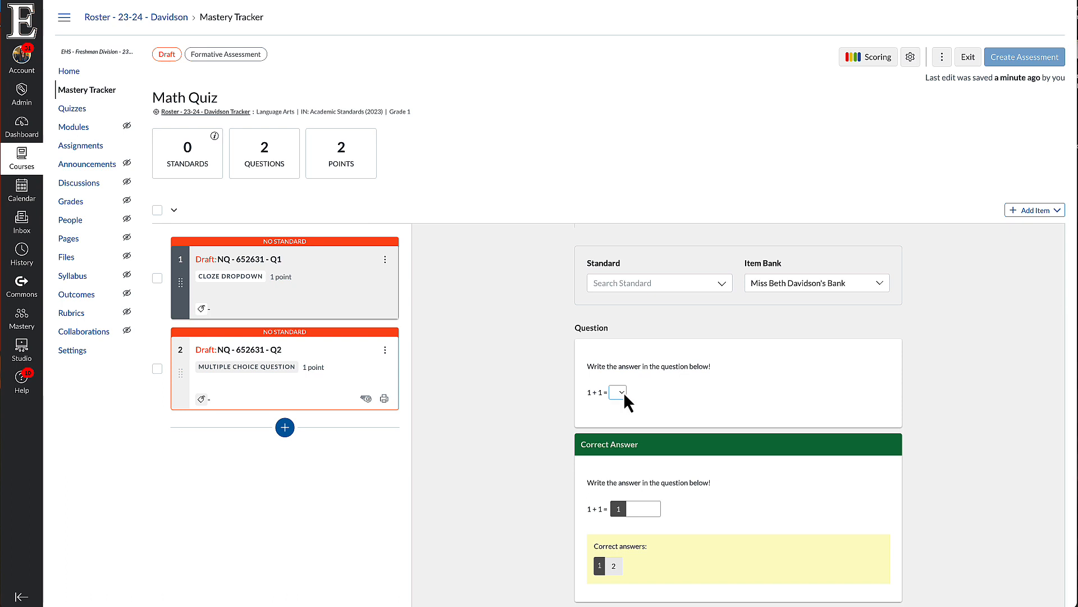
left_click(616, 392)
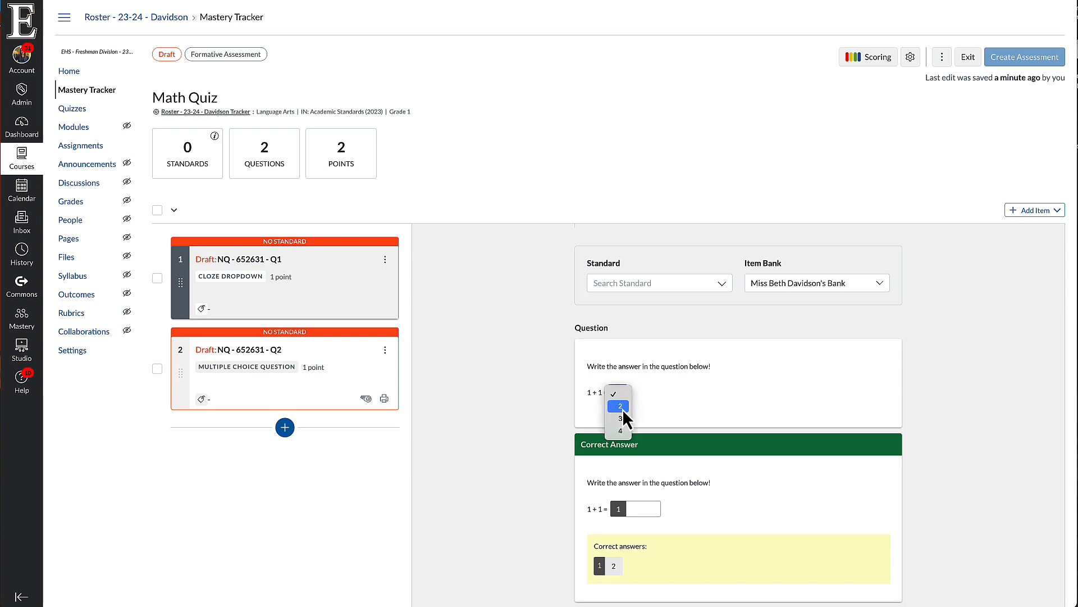
left_click(618, 405)
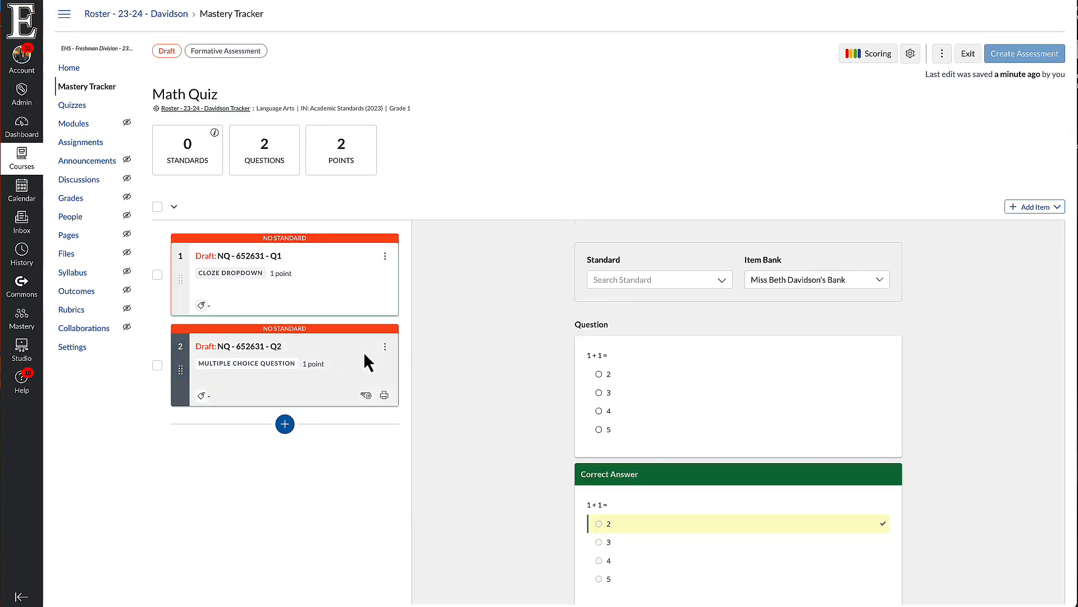
left_click(284, 275)
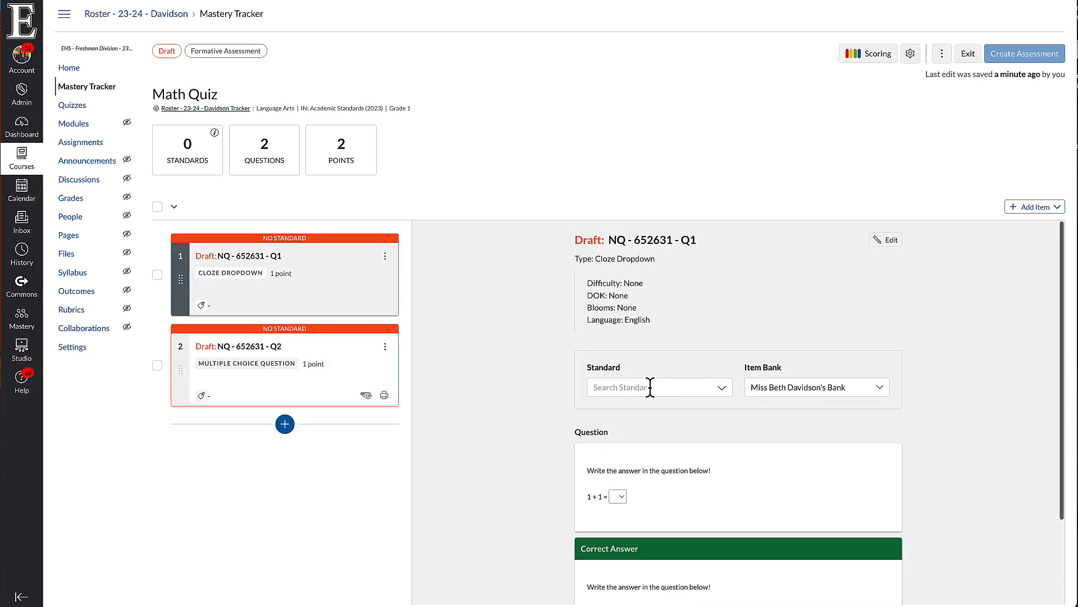
left_click(886, 239)
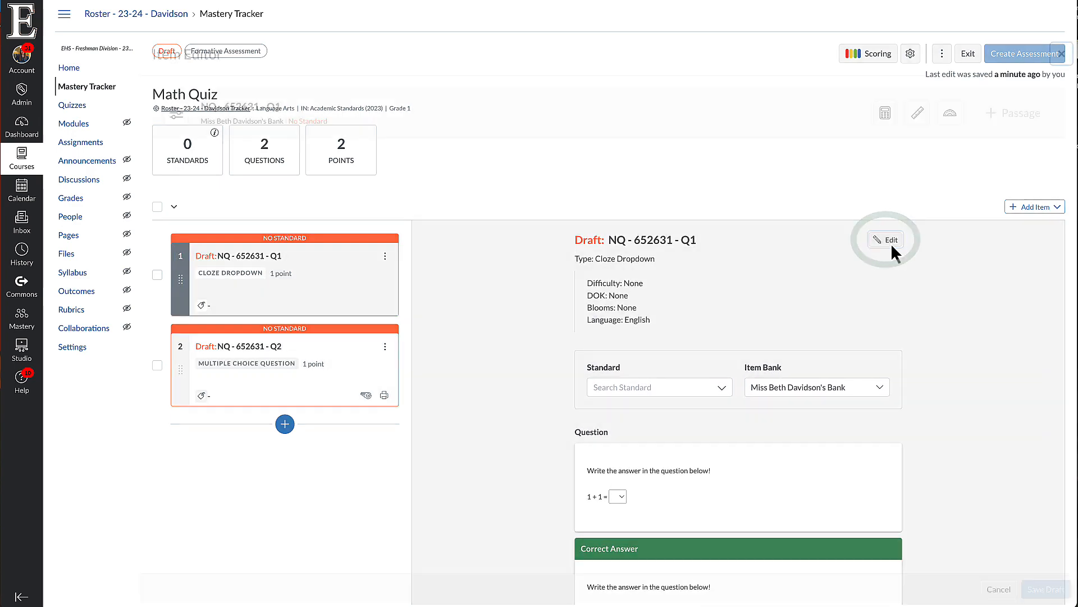
left_click(888, 239)
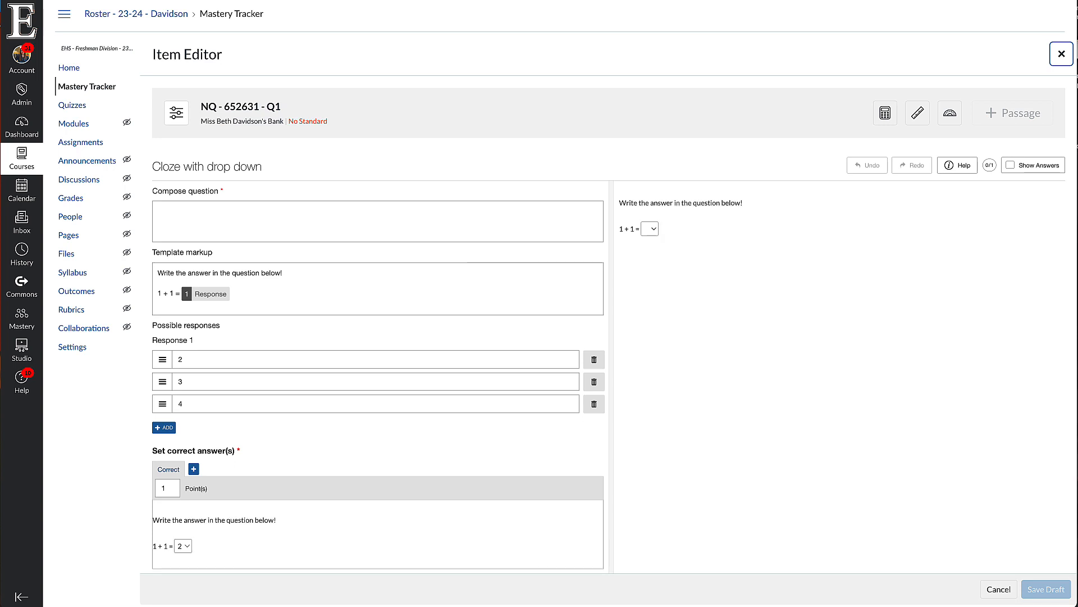
scroll("down", 3)
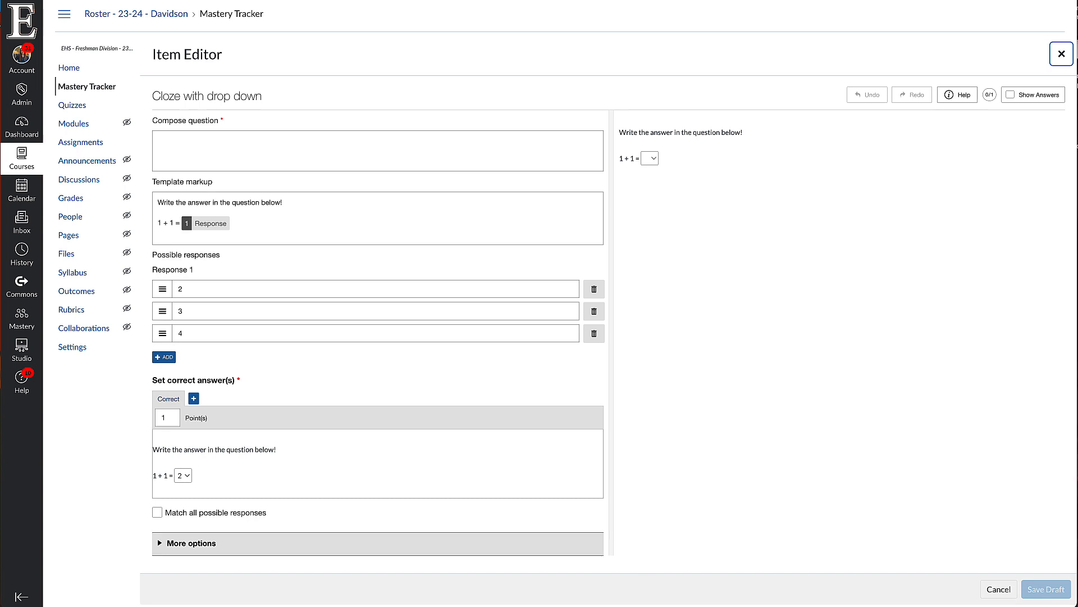
left_click(191, 543)
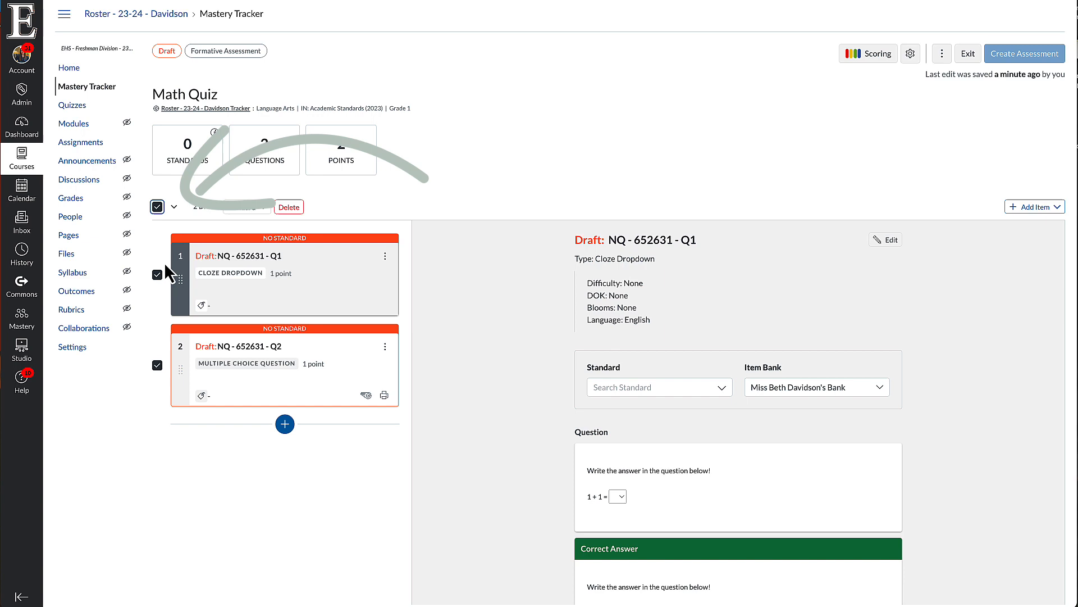
Align question Q1 to standard 1.RF.2
left_click(244, 206)
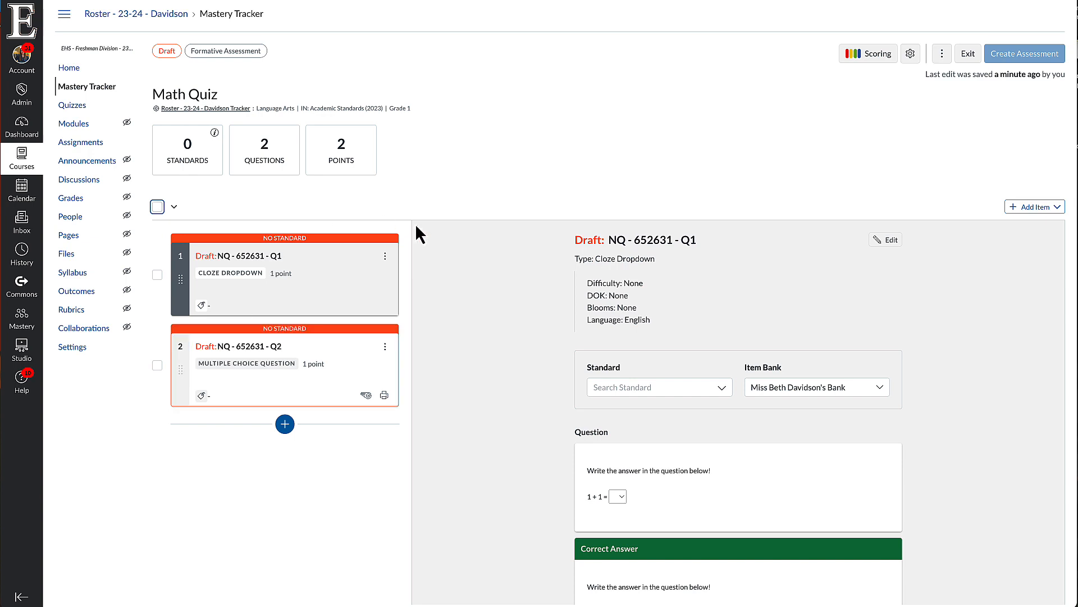
left_click(157, 275)
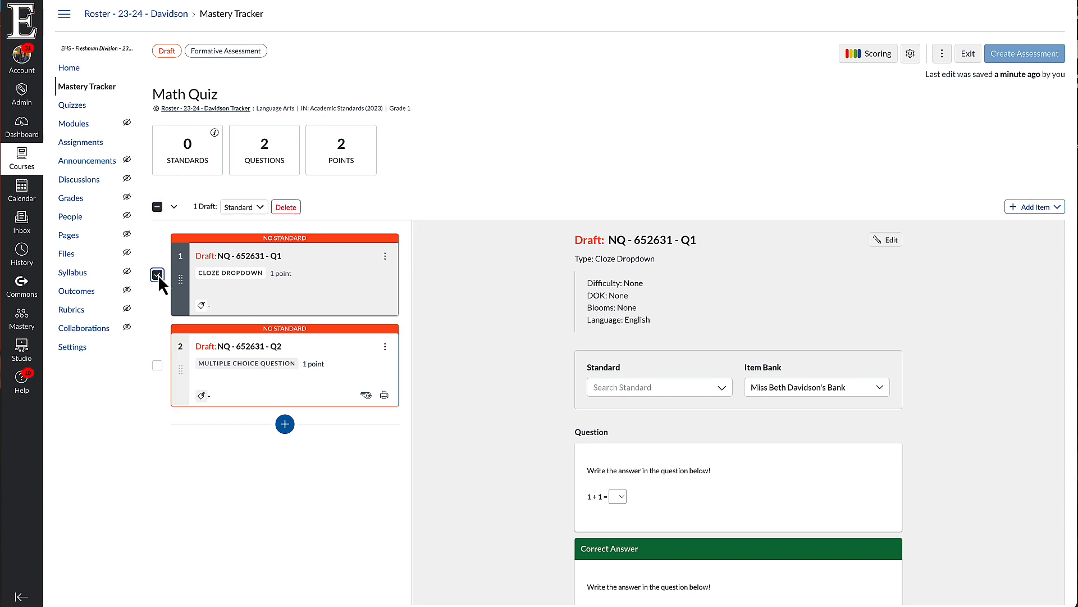
left_click(157, 275)
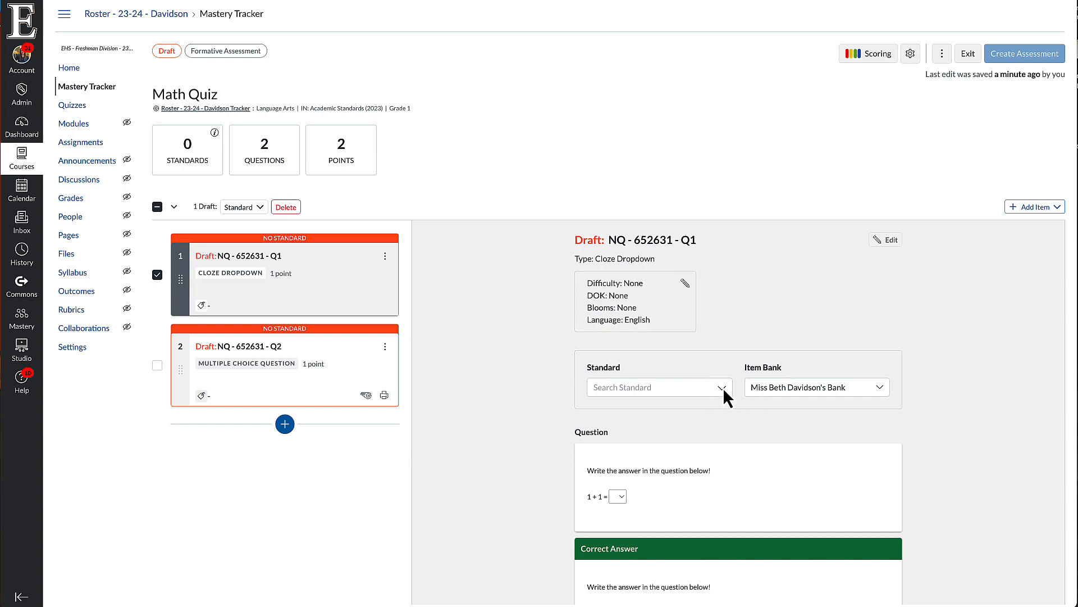
left_click(653, 387)
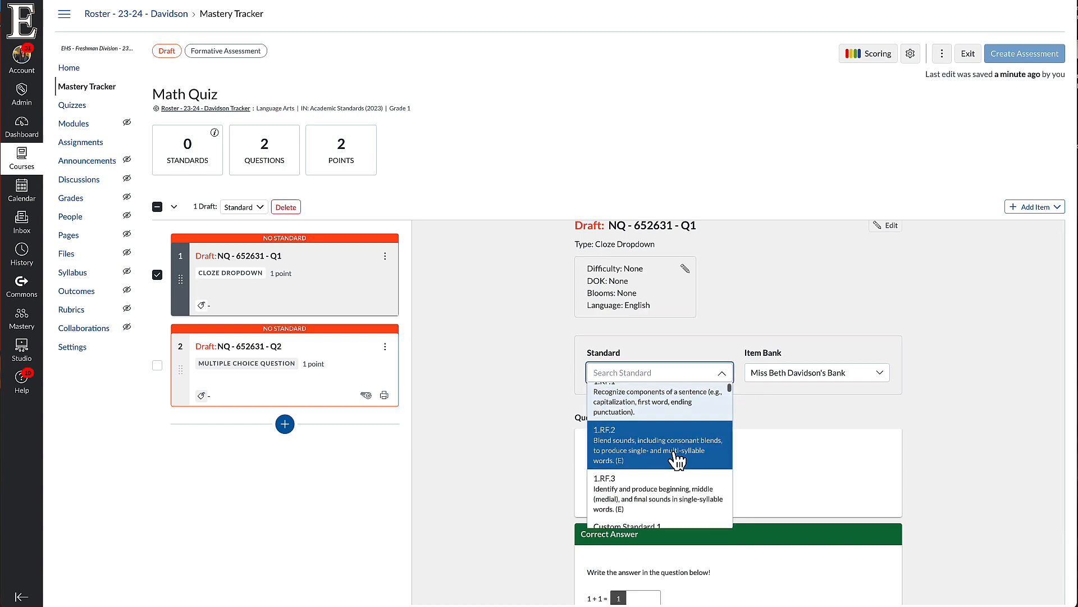
left_click(658, 444)
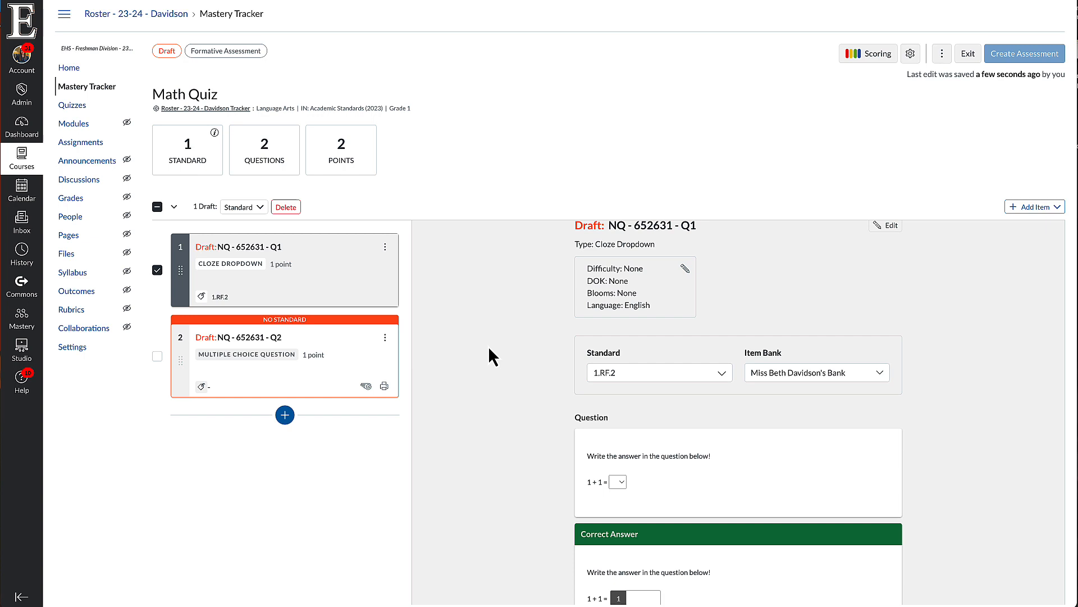
Select Q2 and search its standards to align it to 1.RF.5
left_click(275, 337)
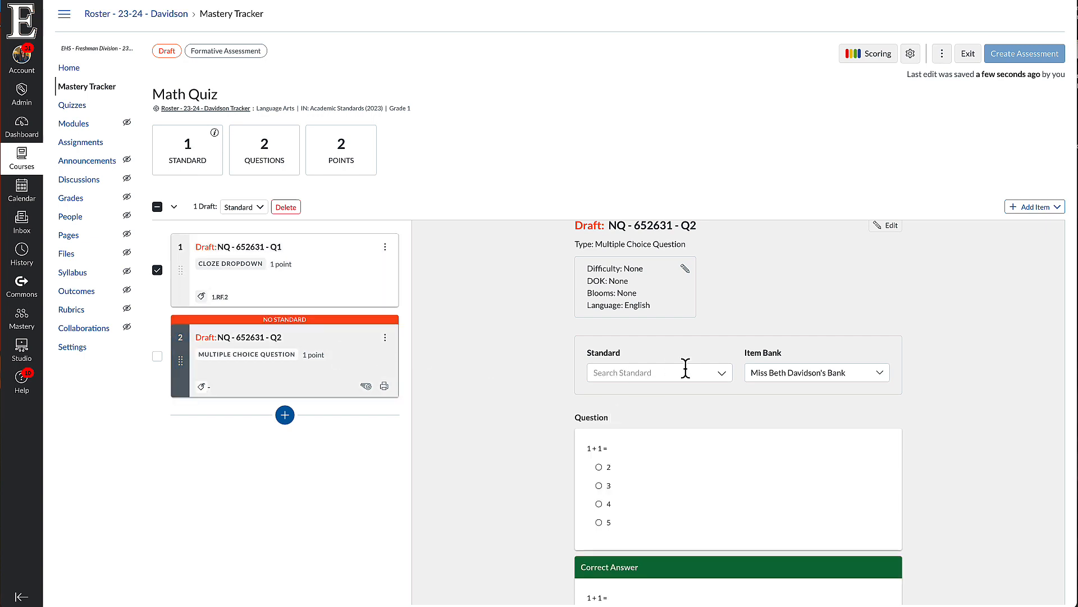
left_click(659, 372)
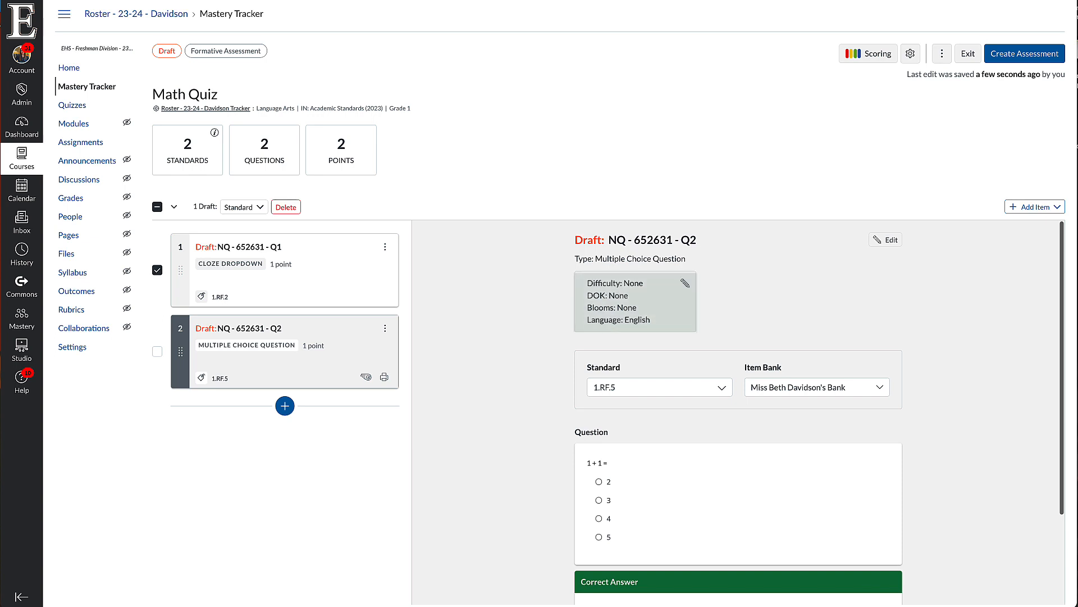
left_click_drag(323, 220, 557, 241)
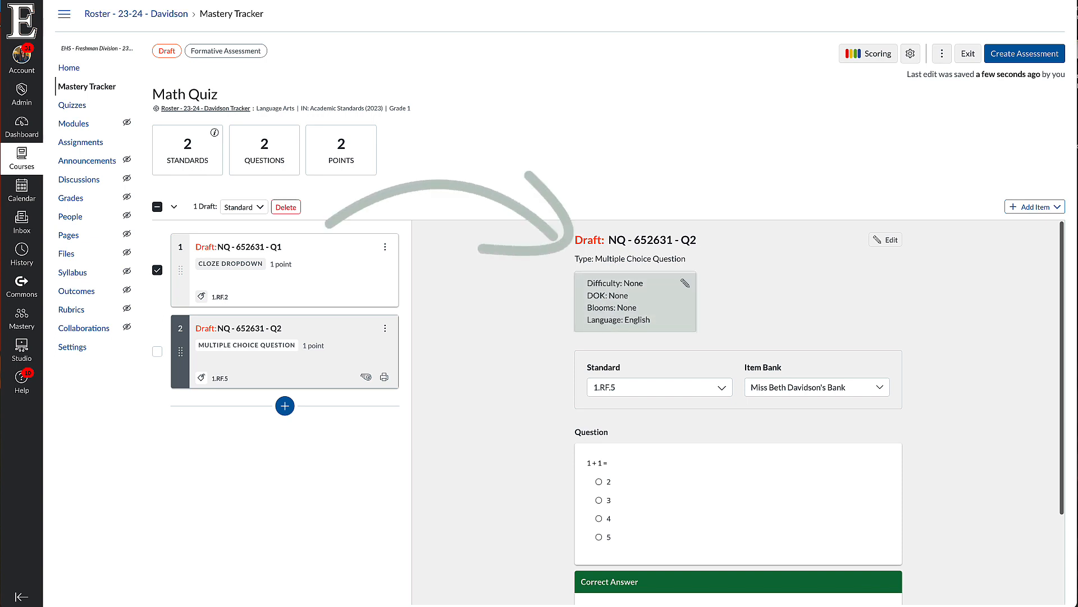
mouse_move(689, 291)
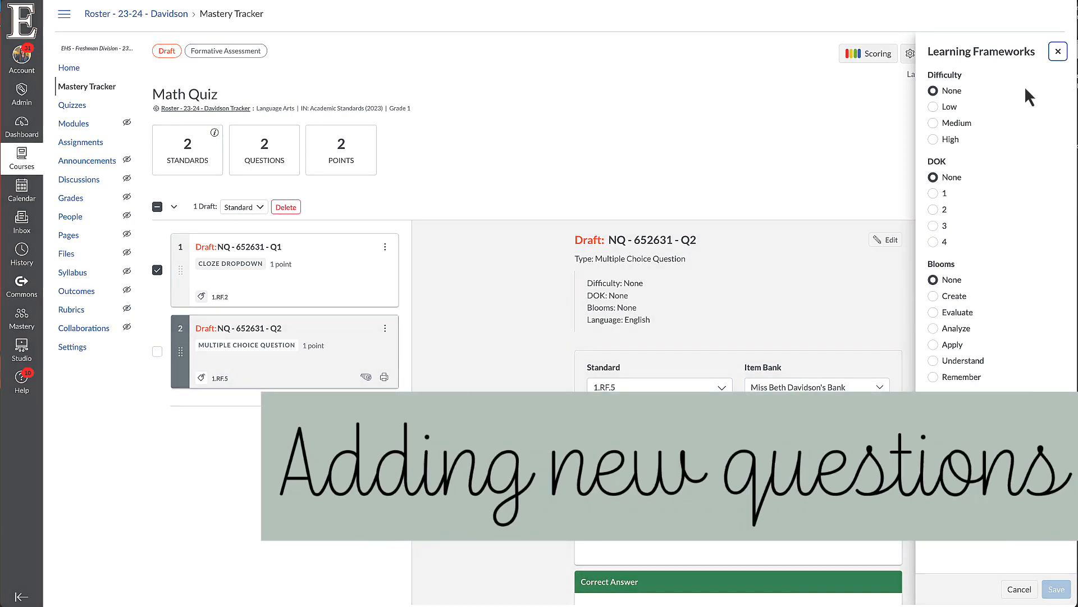
Close the Learning Frameworks panel and look over the Add Item and Q1 action menus
left_click(1058, 52)
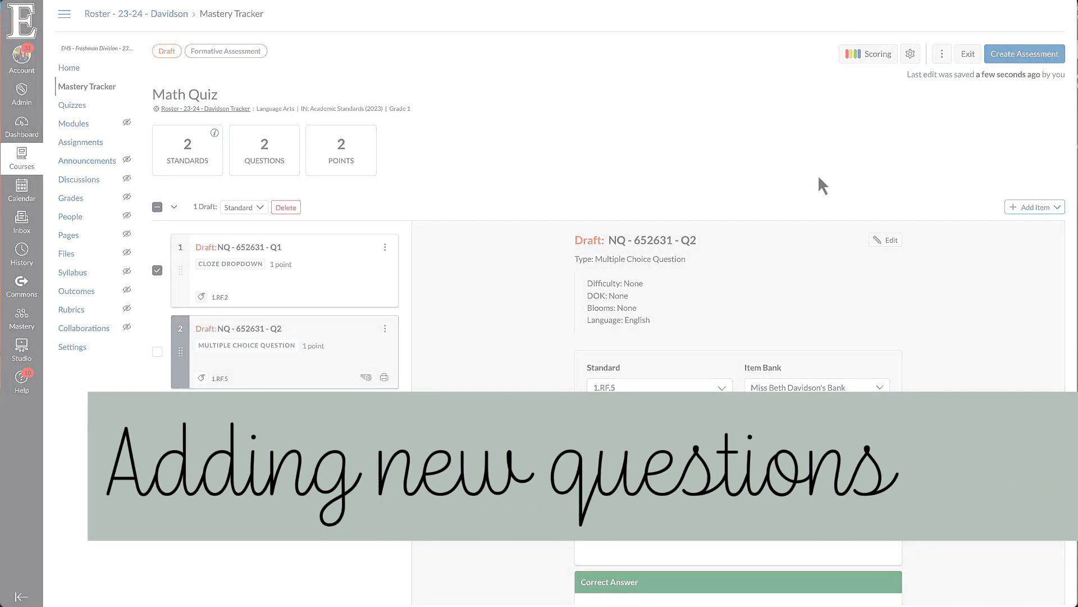
mouse_move(946, 217)
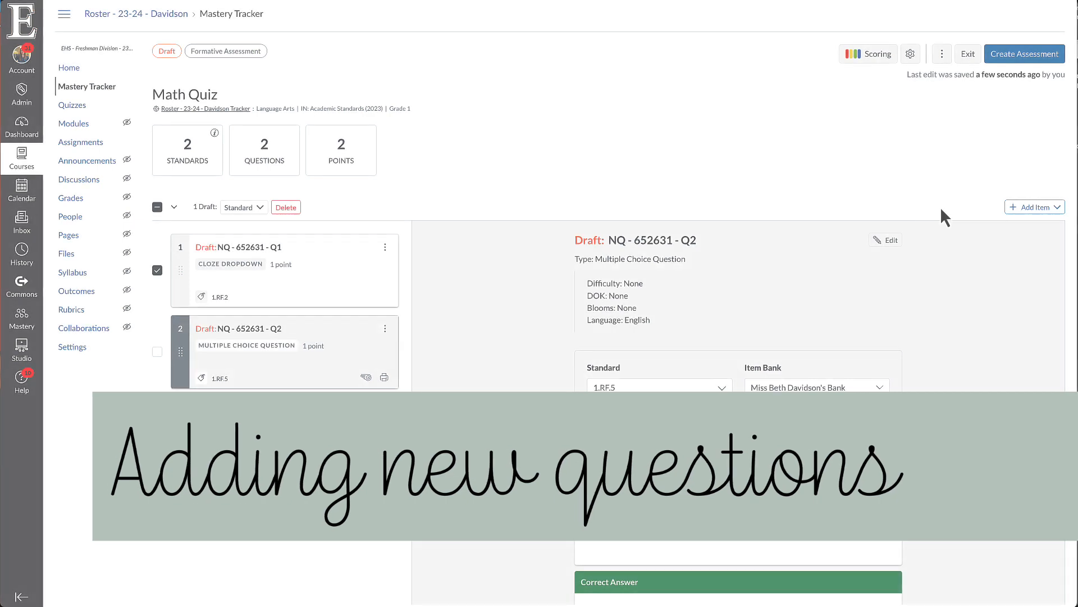
left_click(1034, 206)
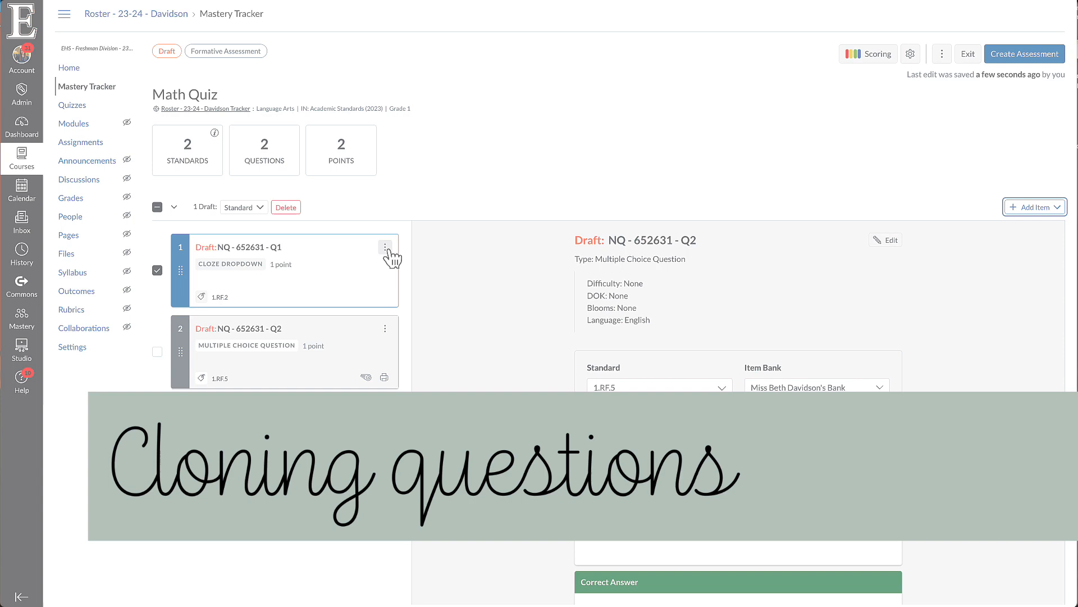
left_click(384, 246)
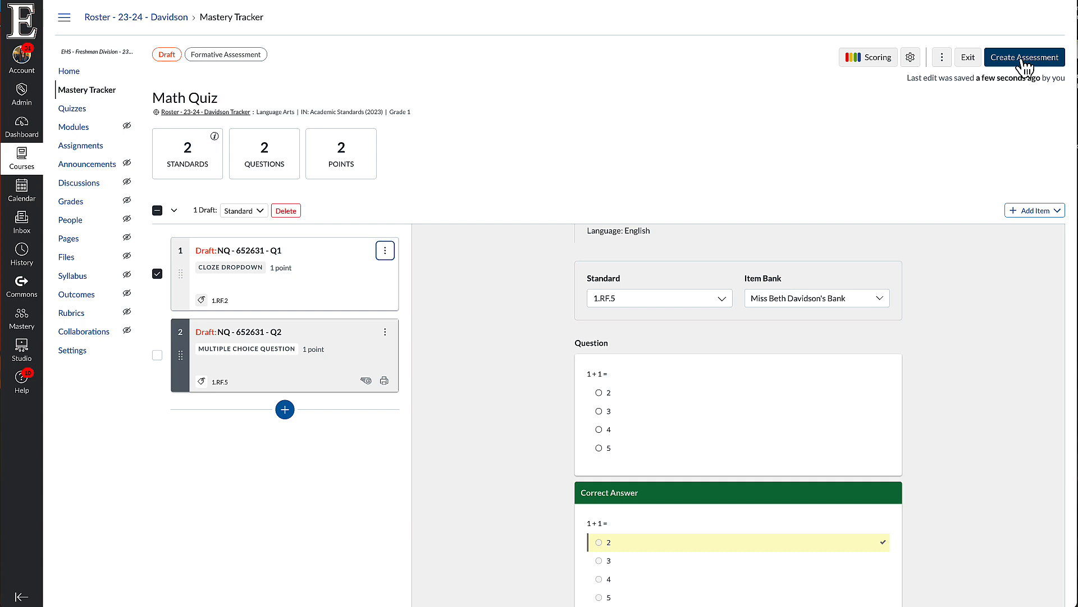
mouse_move(910, 56)
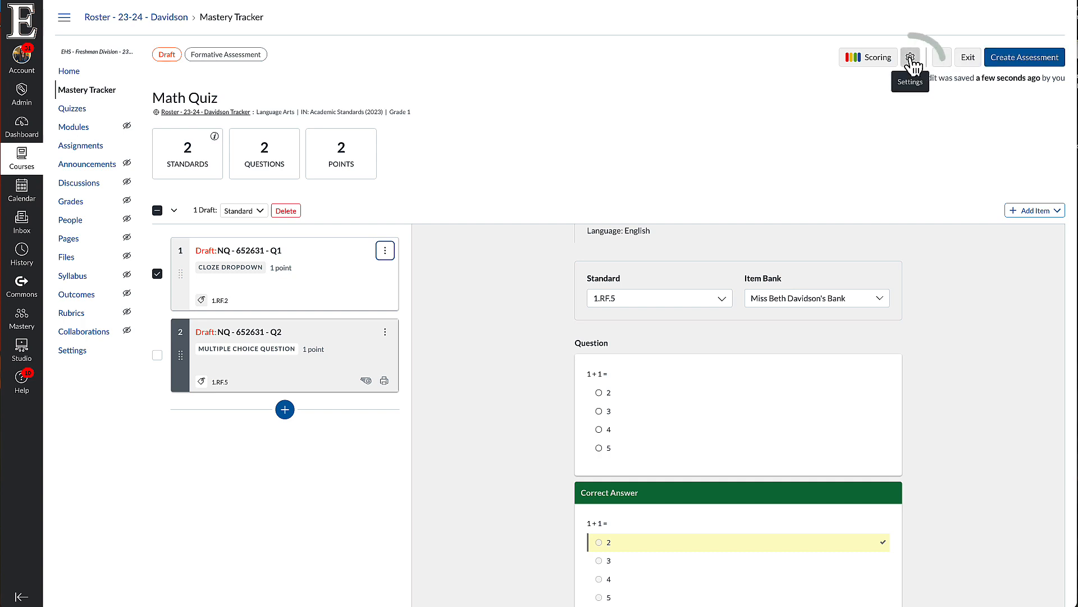
Set the Math Quiz privacy to Private To My District in its settings
left_click(910, 57)
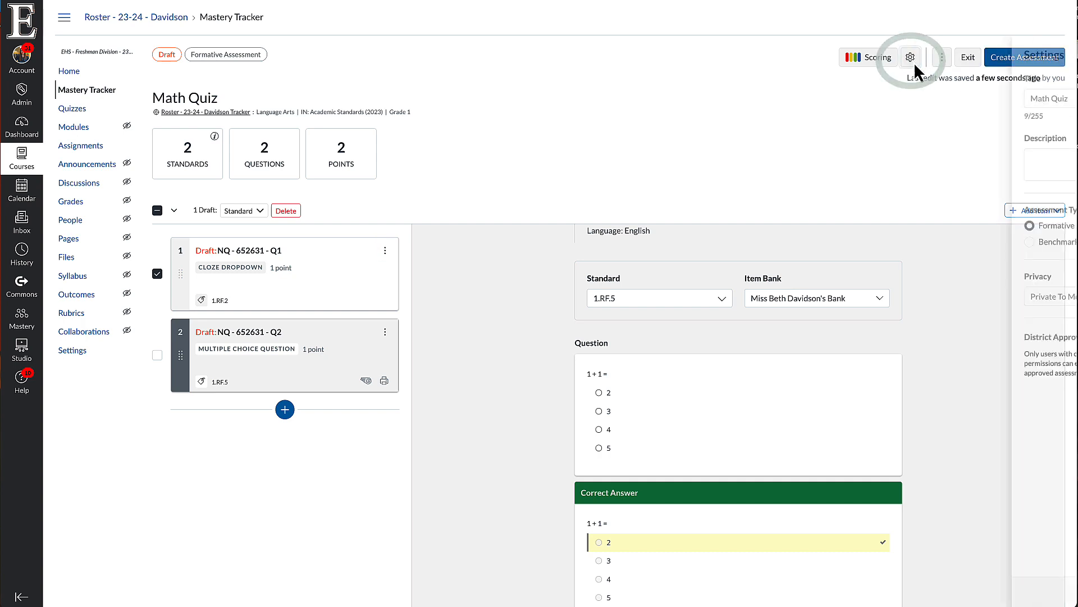
left_click(910, 56)
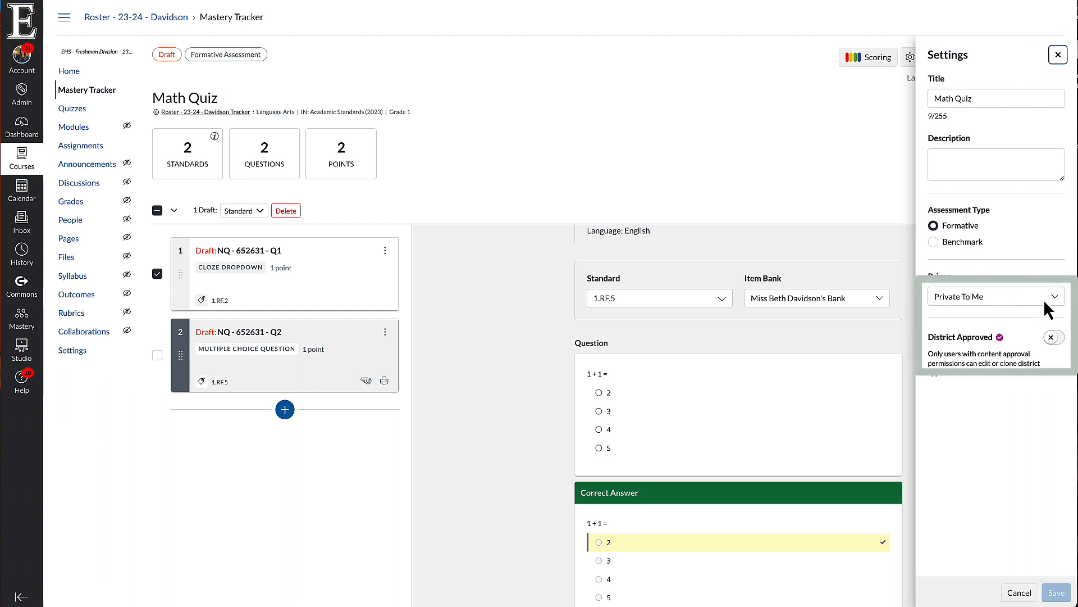
left_click(995, 296)
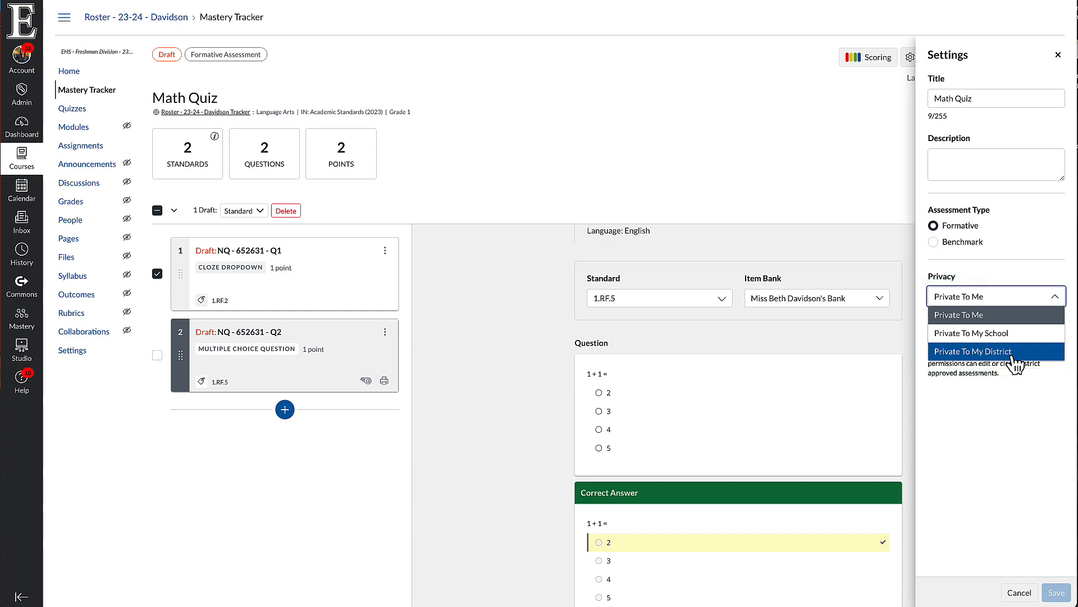
left_click(972, 351)
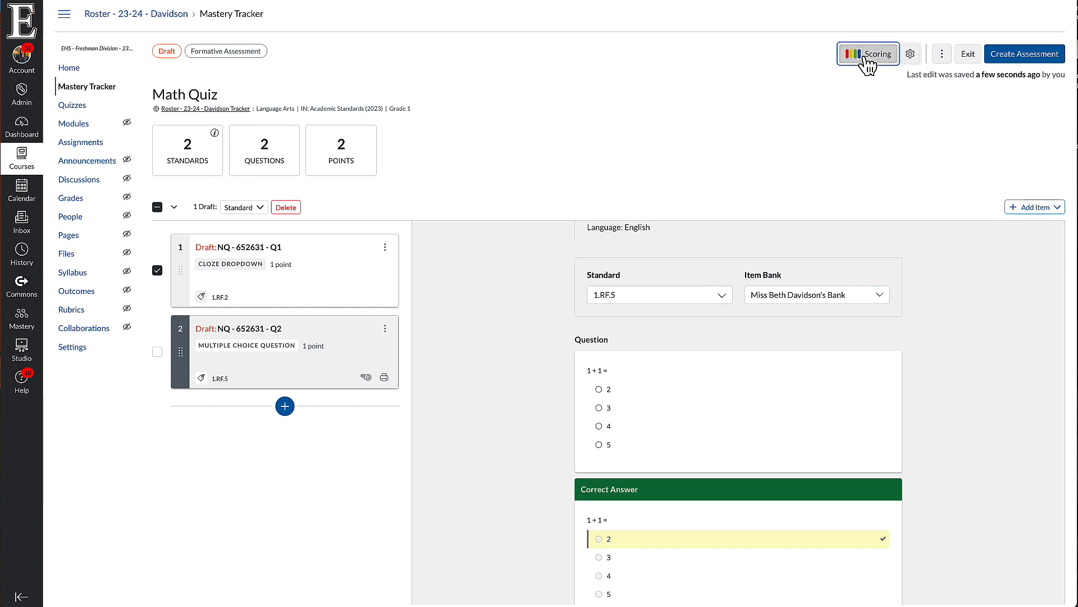
Check the 1.RF.2 Exceeds Mastery and Near Mastery scores, then close the scoring panel
left_click(867, 54)
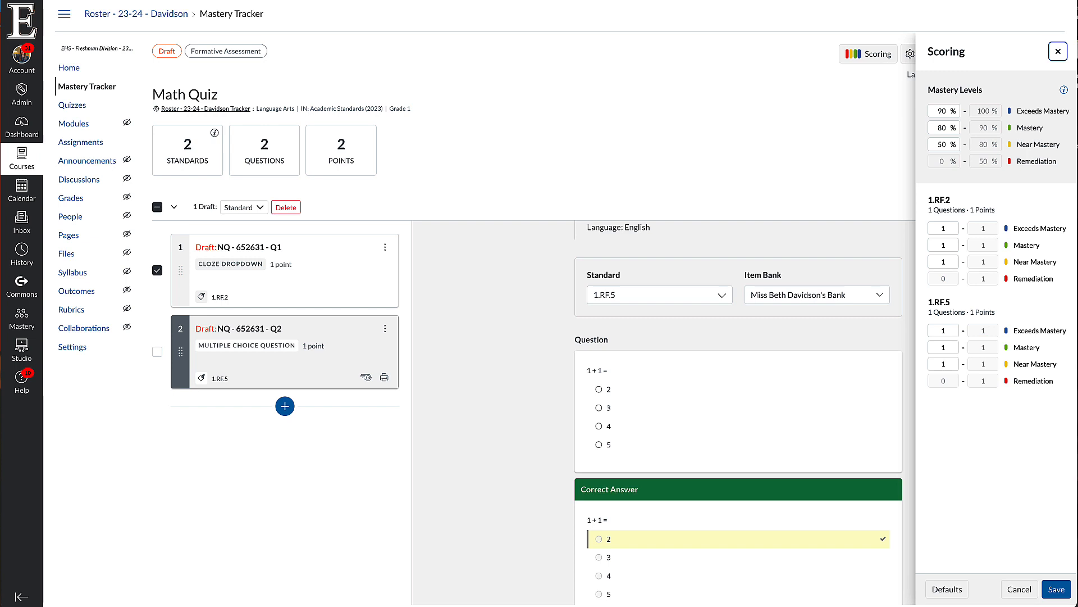
left_click(943, 228)
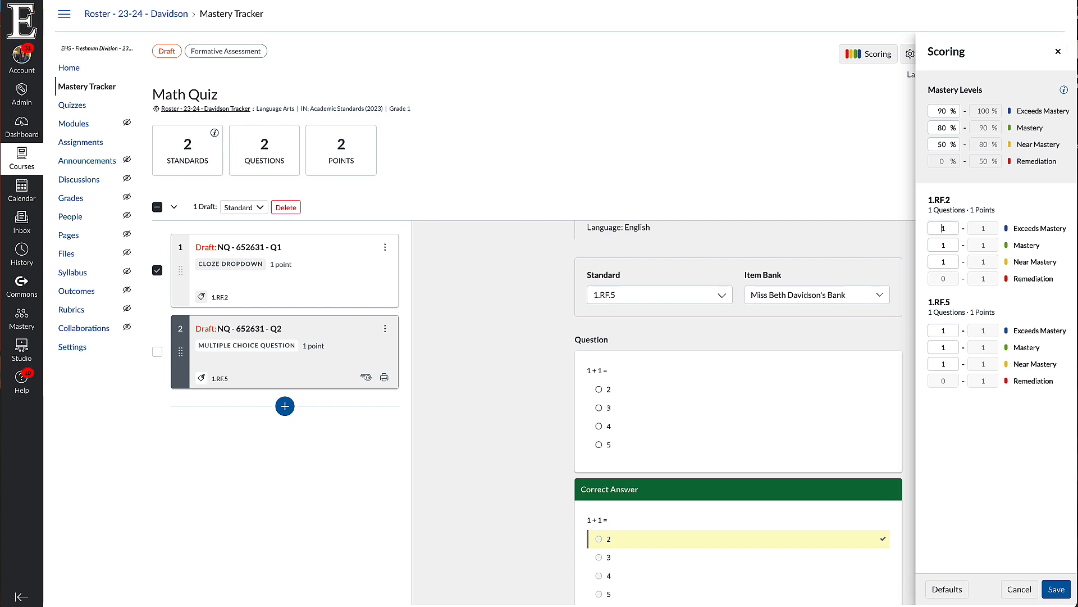
left_click(943, 262)
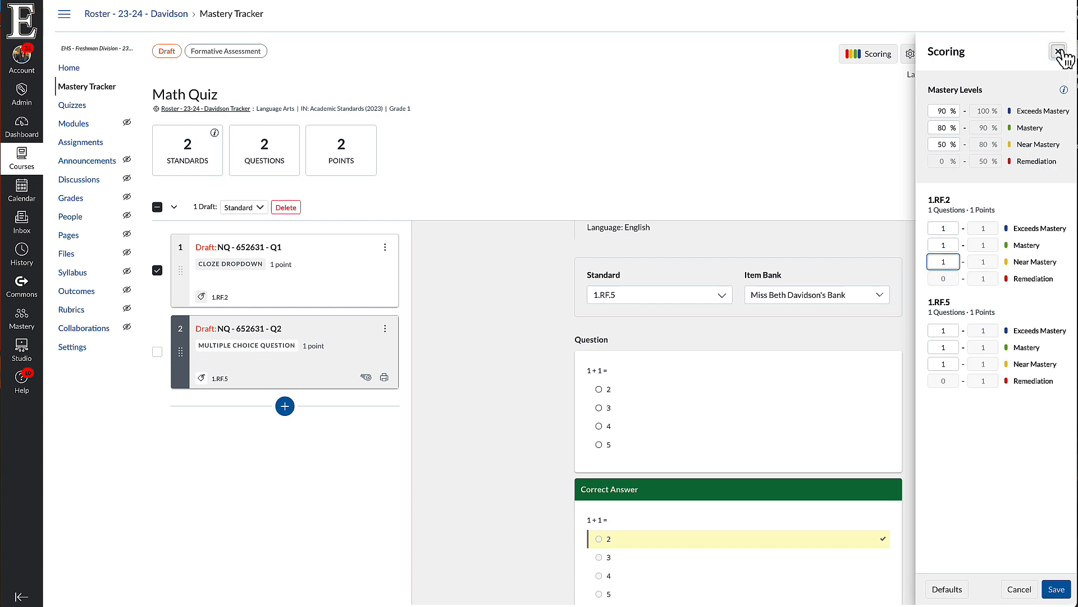
left_click(1064, 53)
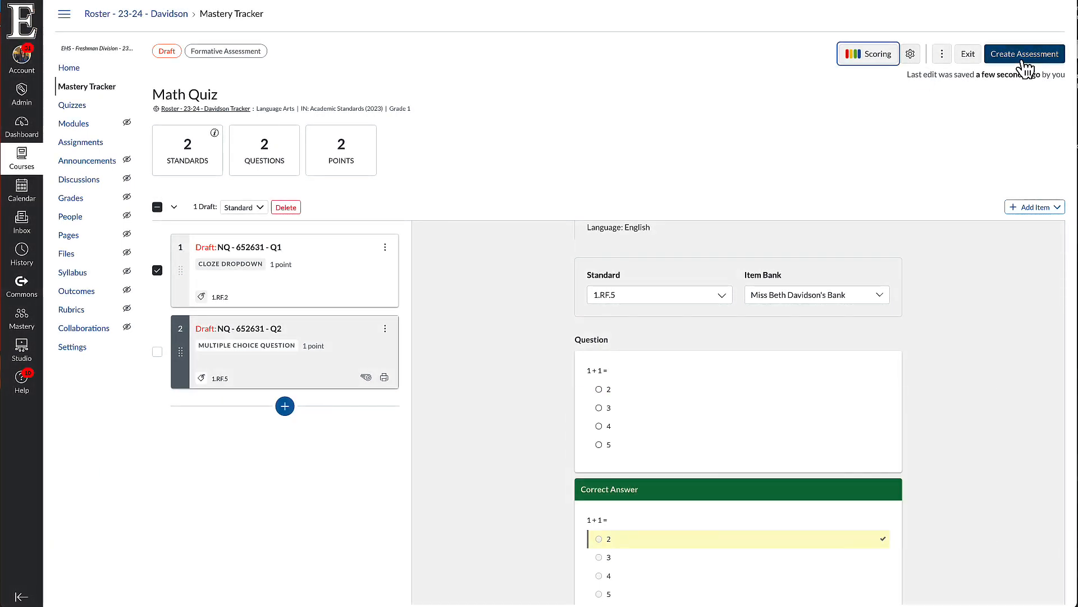
Create the Math Quiz assessment and view it in the tracker's assessment list
left_click(1024, 54)
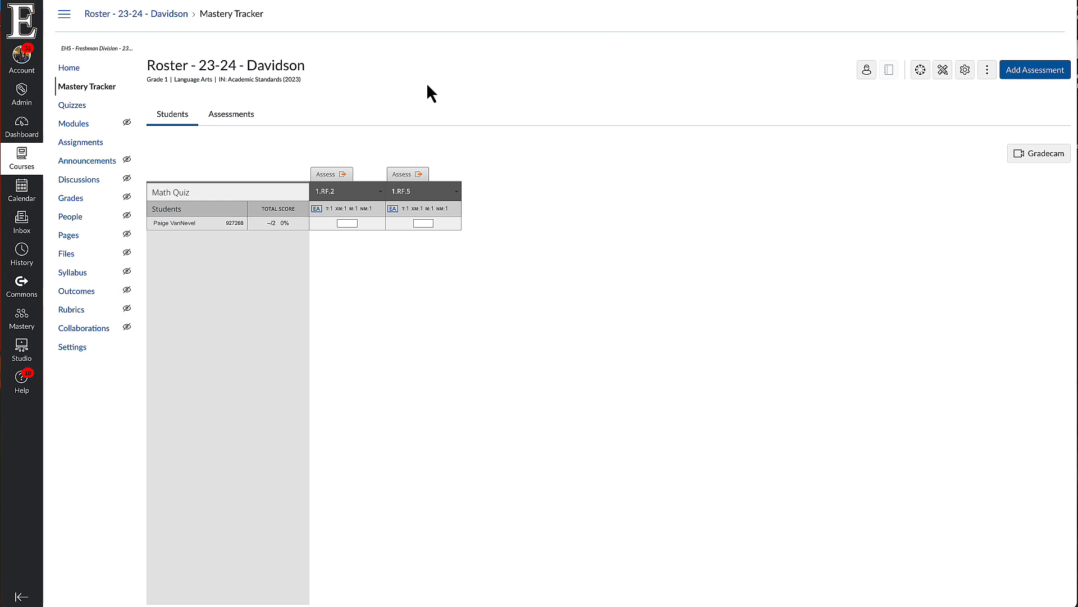
mouse_move(231, 114)
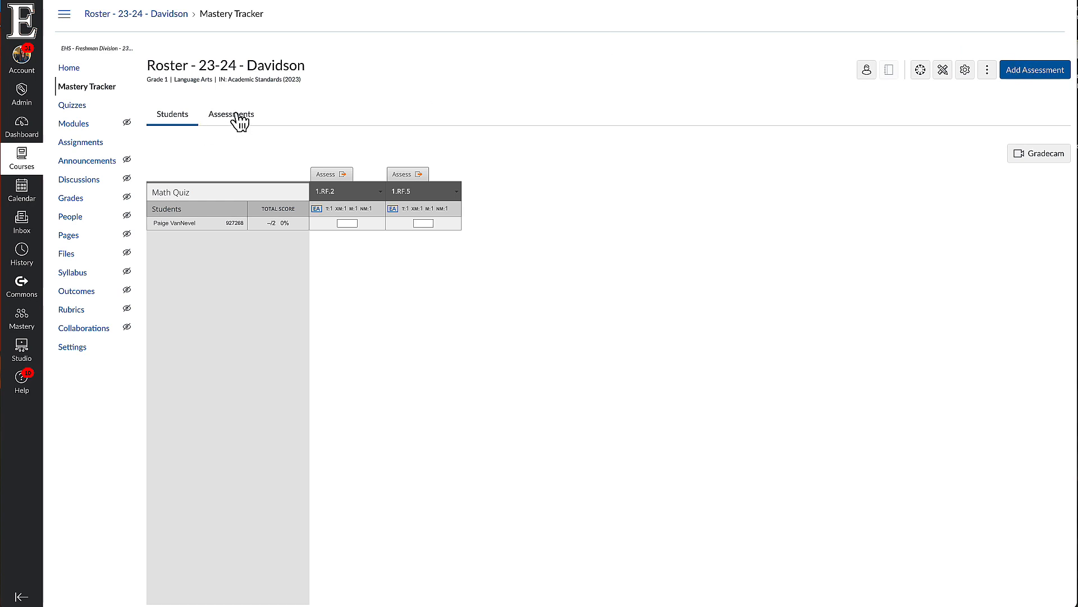
left_click(231, 114)
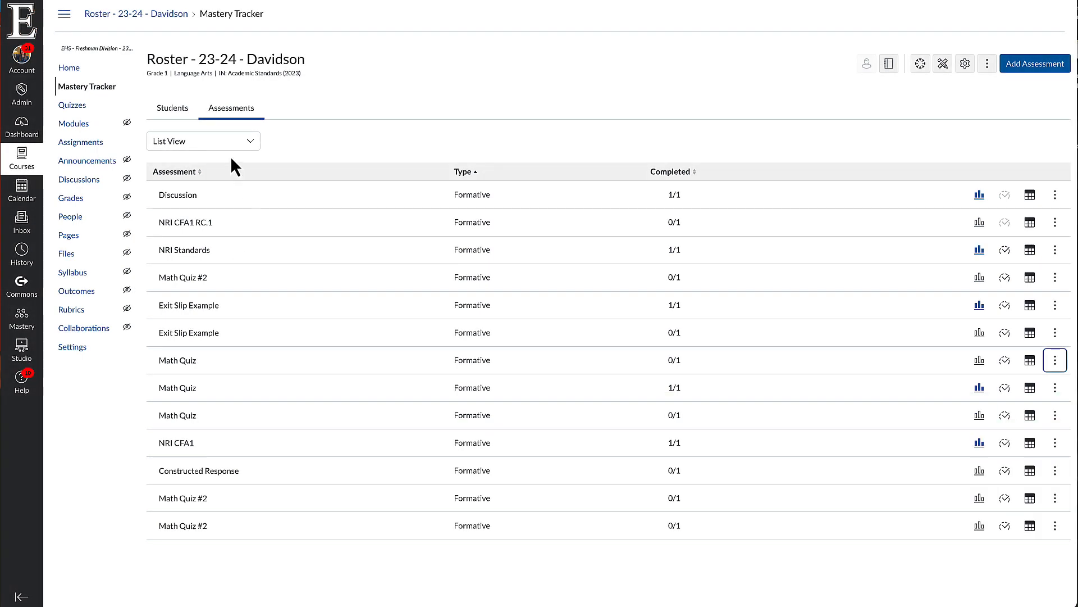
scroll("up", 3)
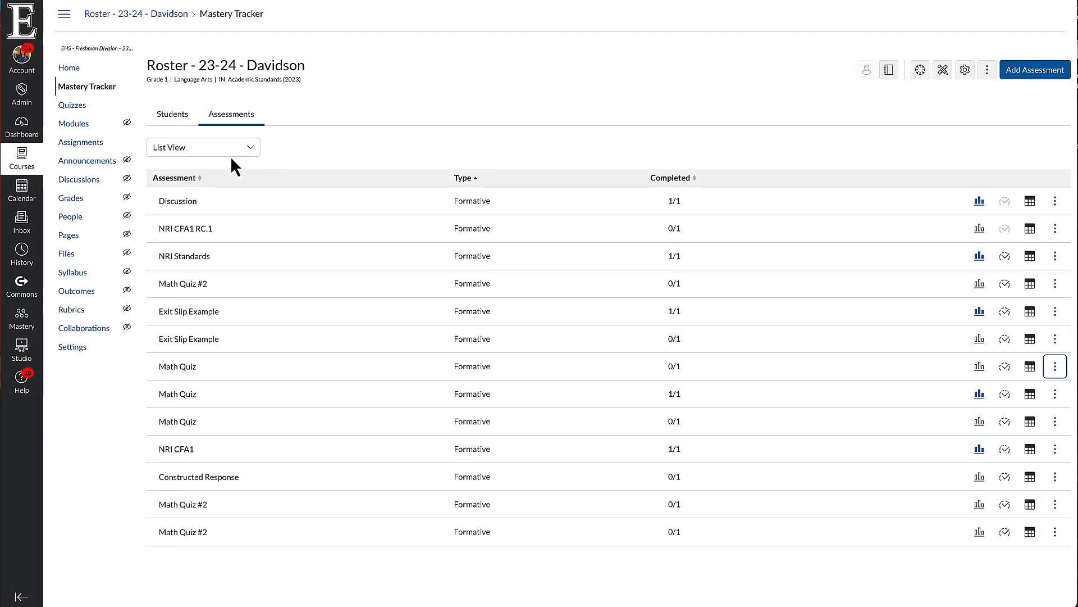
mouse_move(21, 318)
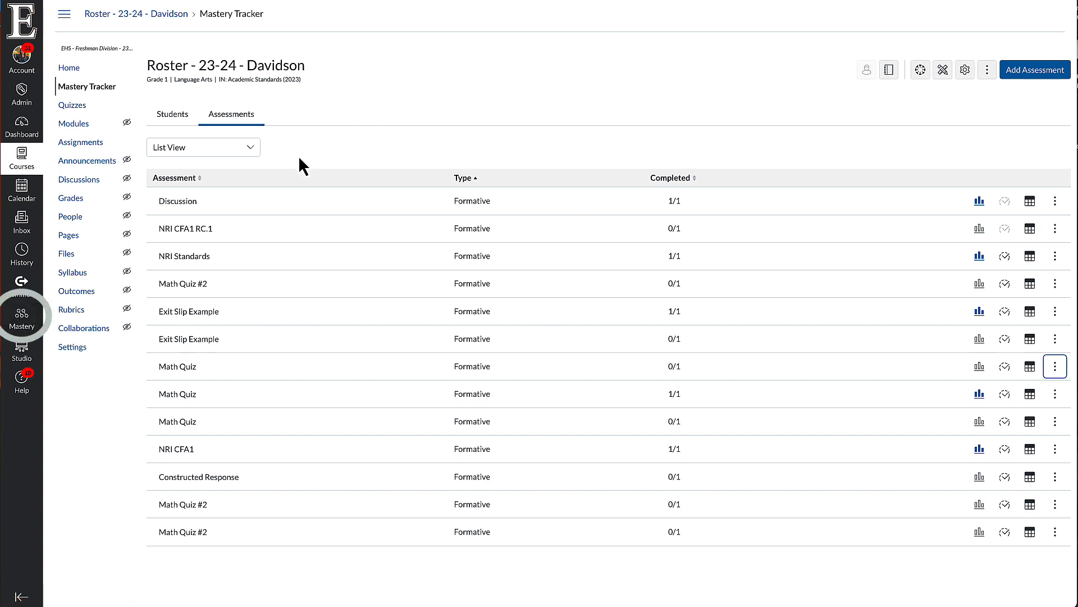
mouse_move(260, 161)
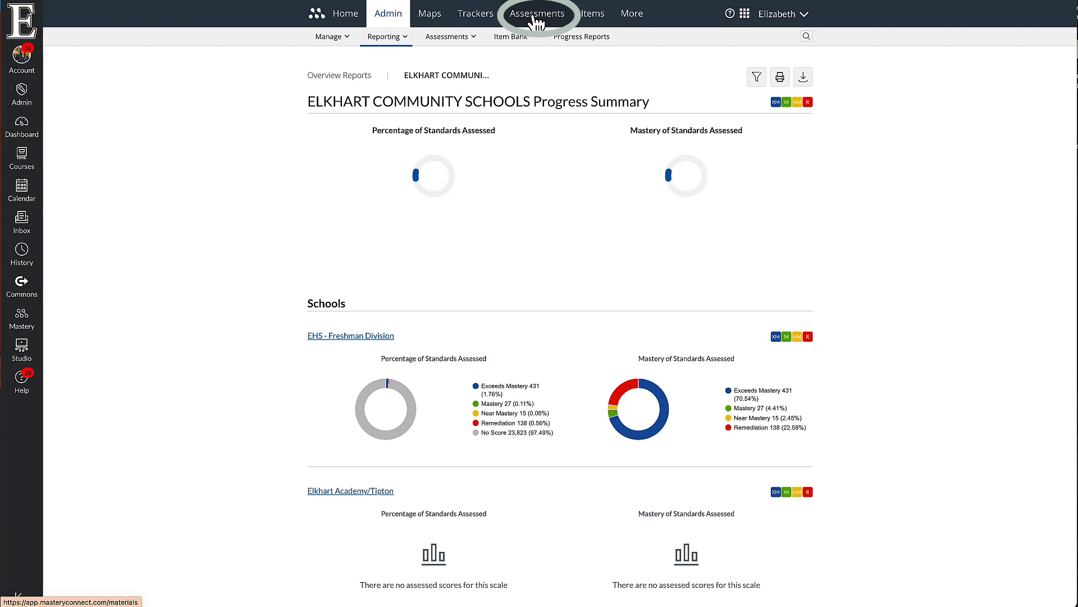
From the Created assessments list, choose to add Math Quiz to a curriculum map
left_click(537, 13)
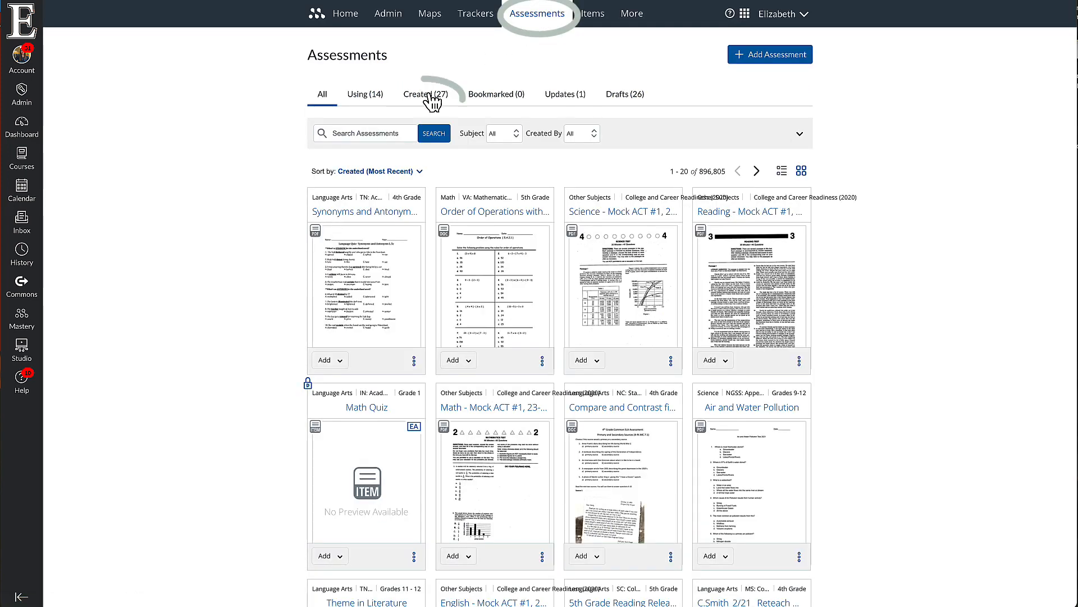
left_click(426, 94)
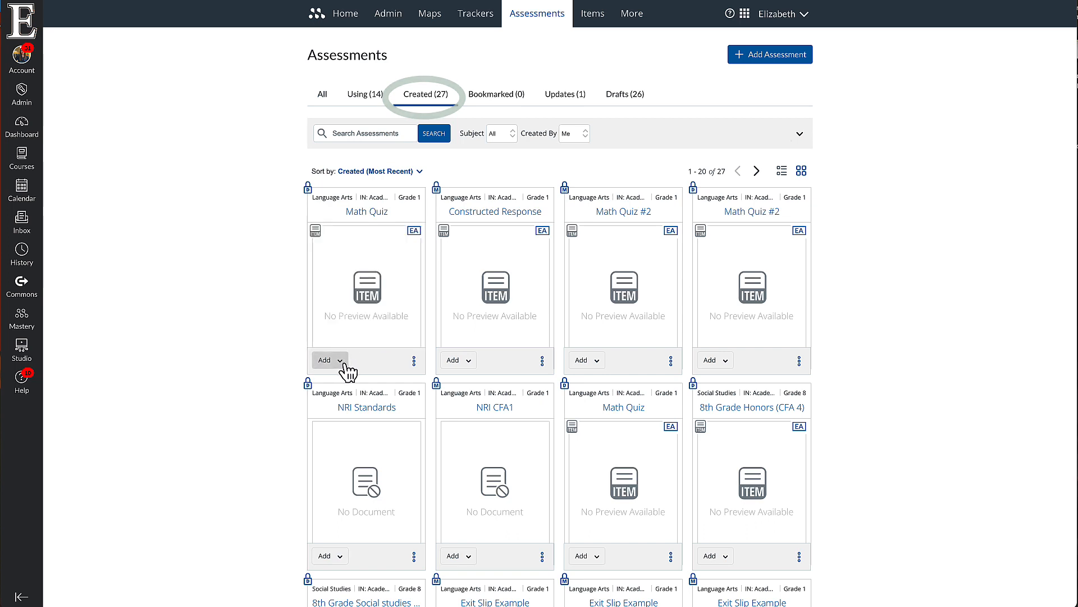
left_click(340, 359)
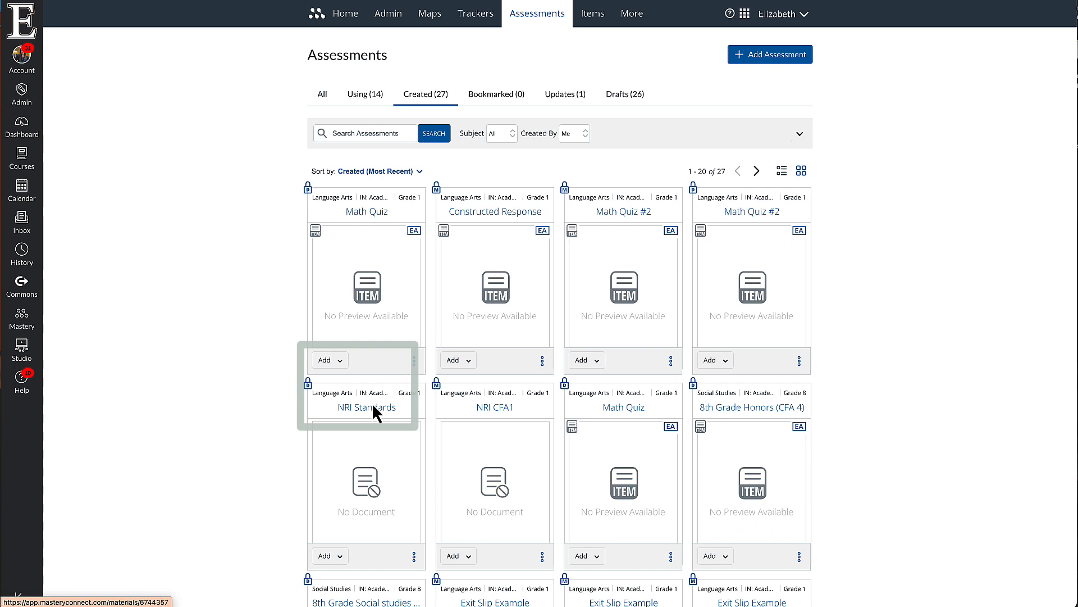
left_click(324, 359)
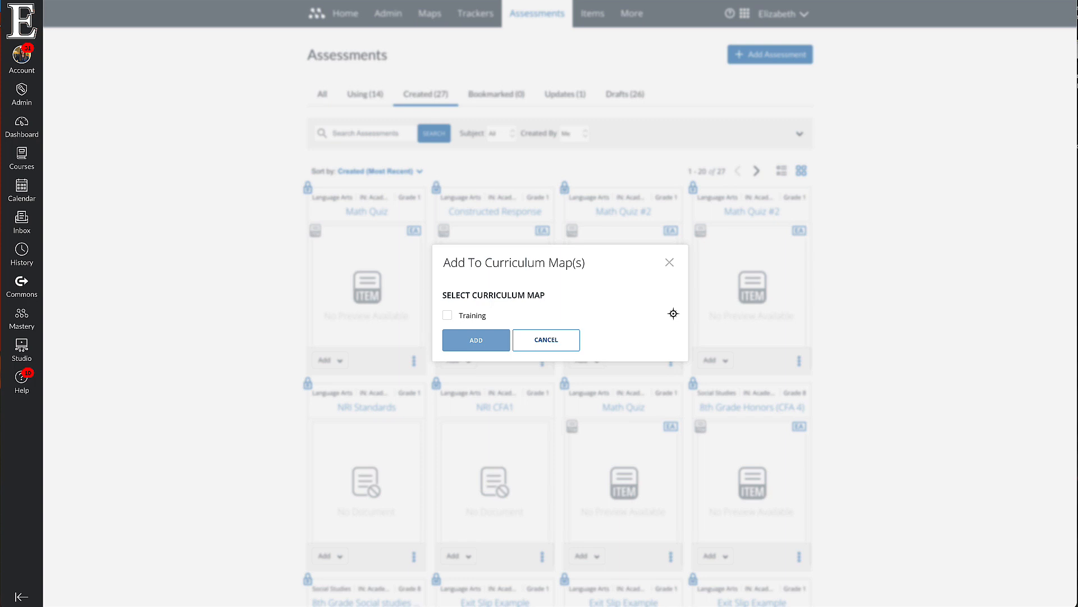
Reopen the curriculum map chooser, check Training, and add the Math Quiz to it
left_click(545, 340)
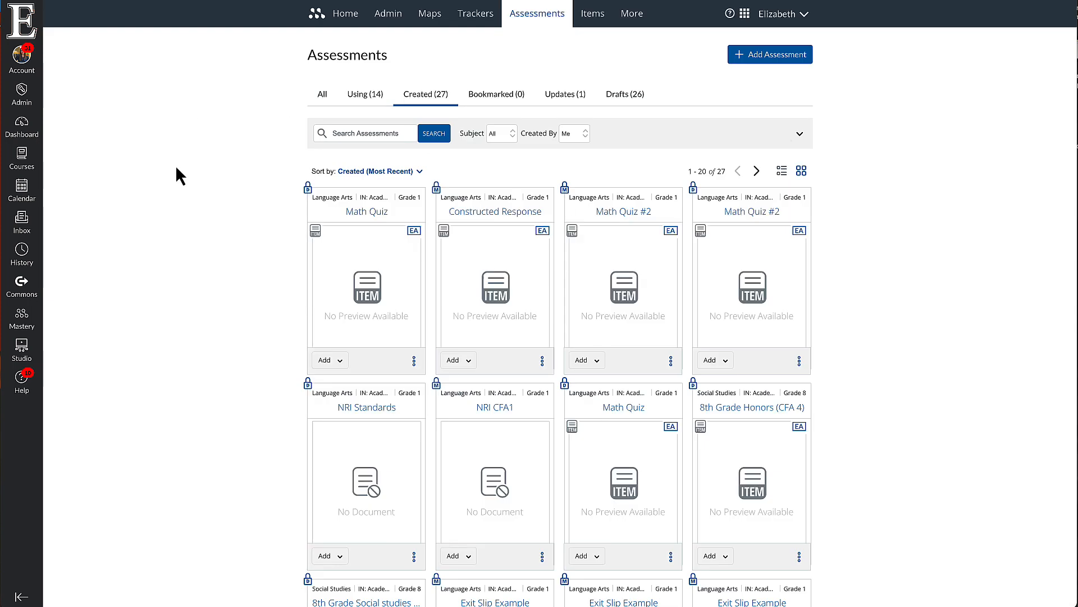
mouse_move(330, 359)
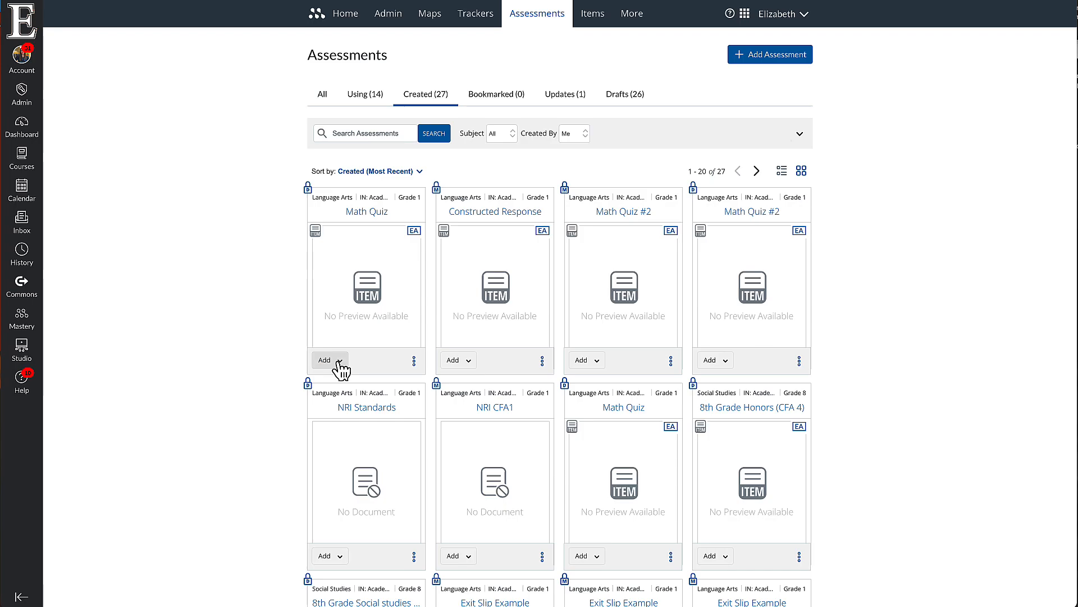
left_click(324, 359)
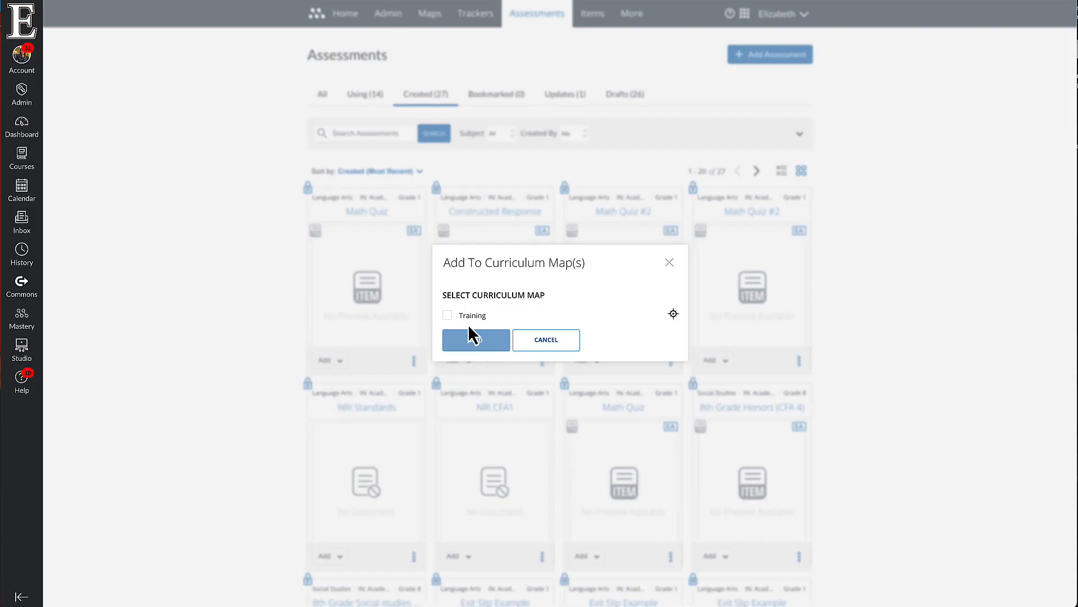
left_click(448, 315)
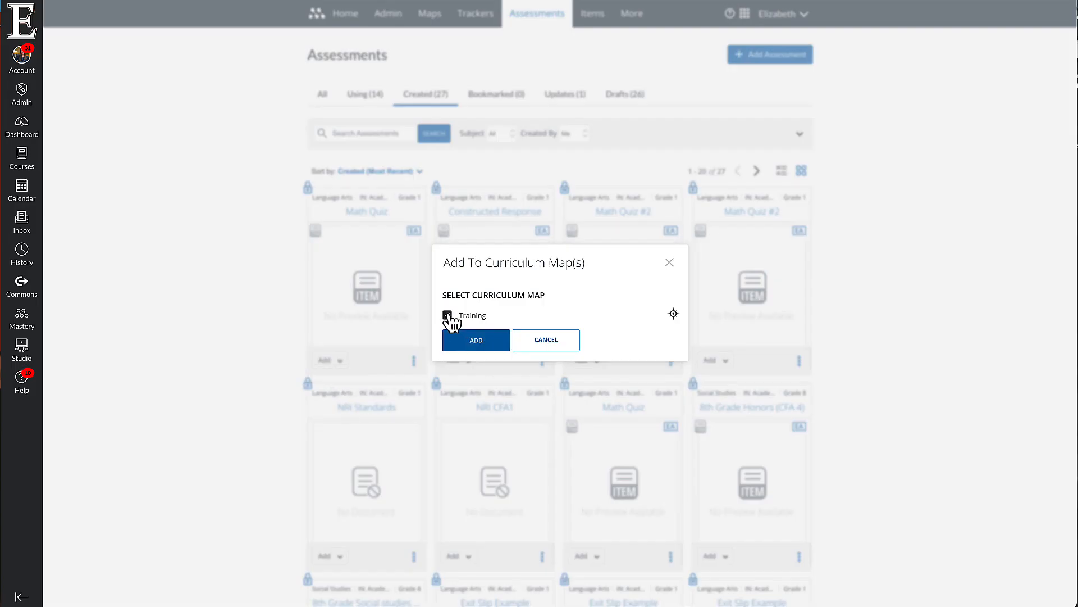
left_click(447, 315)
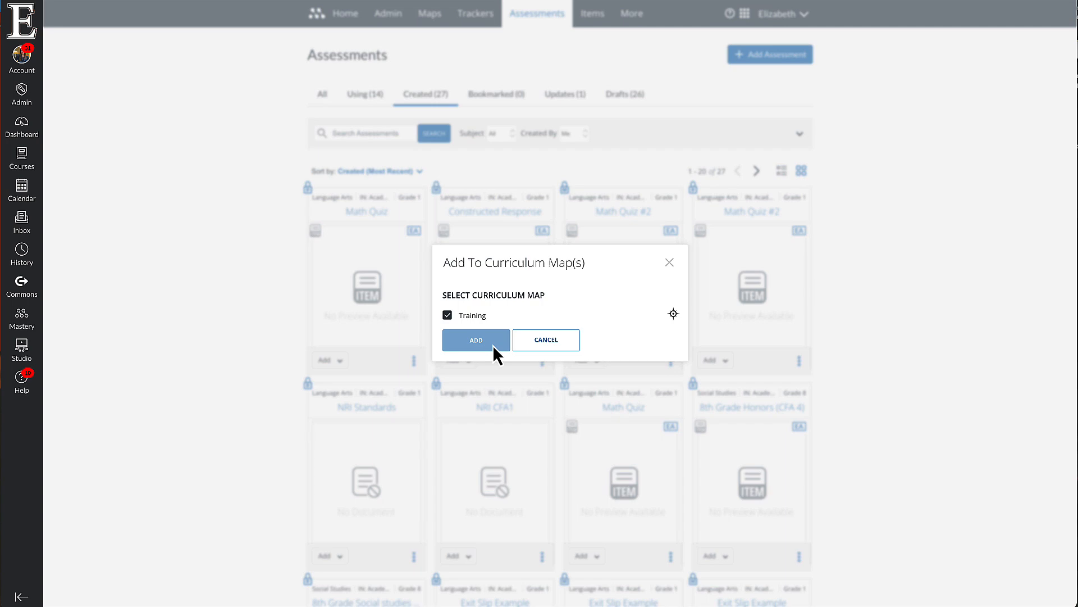
left_click(476, 340)
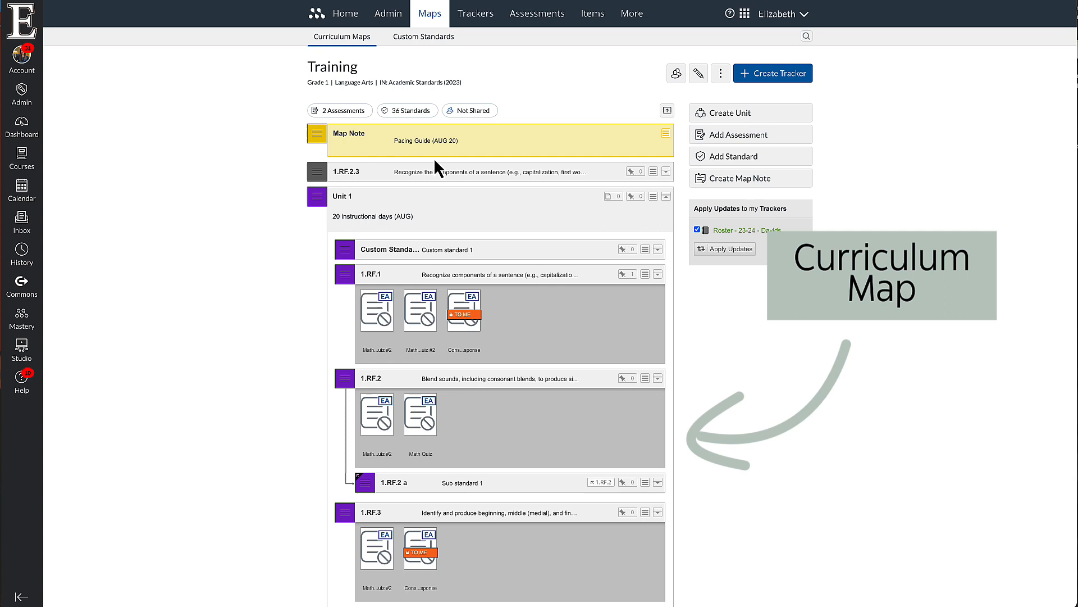
mouse_move(236, 171)
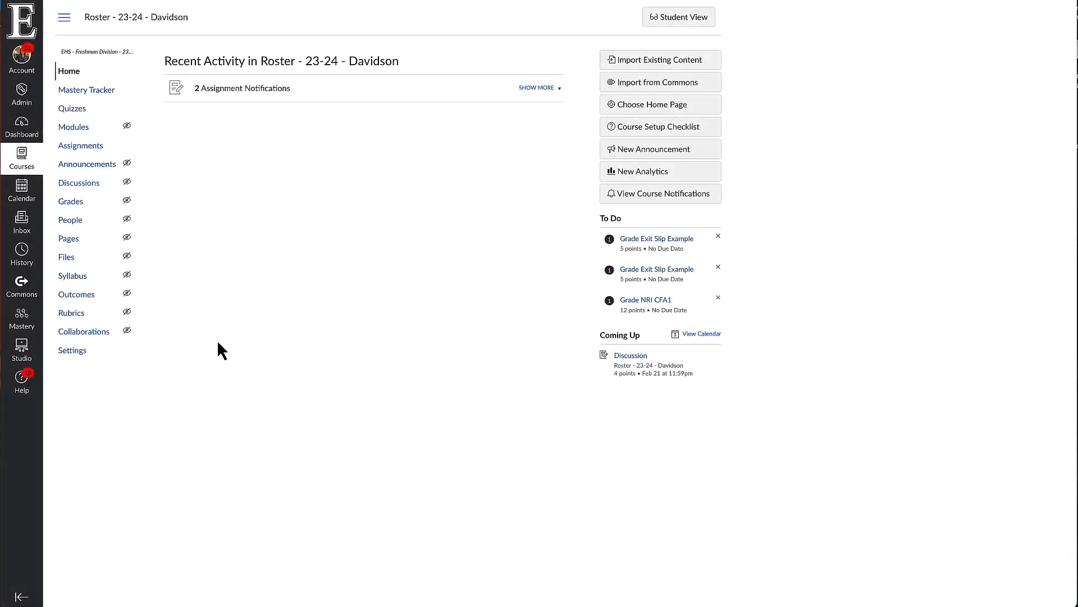
mouse_move(86, 90)
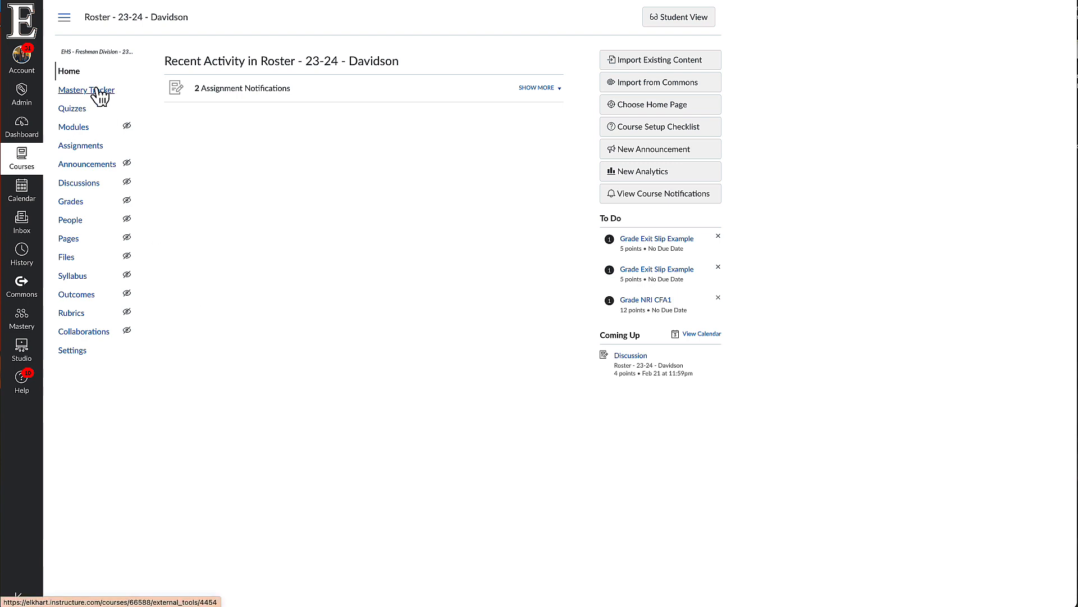
Return to the Davidson Mastery Tracker and open its More menu's Curriculum Map option
left_click(86, 90)
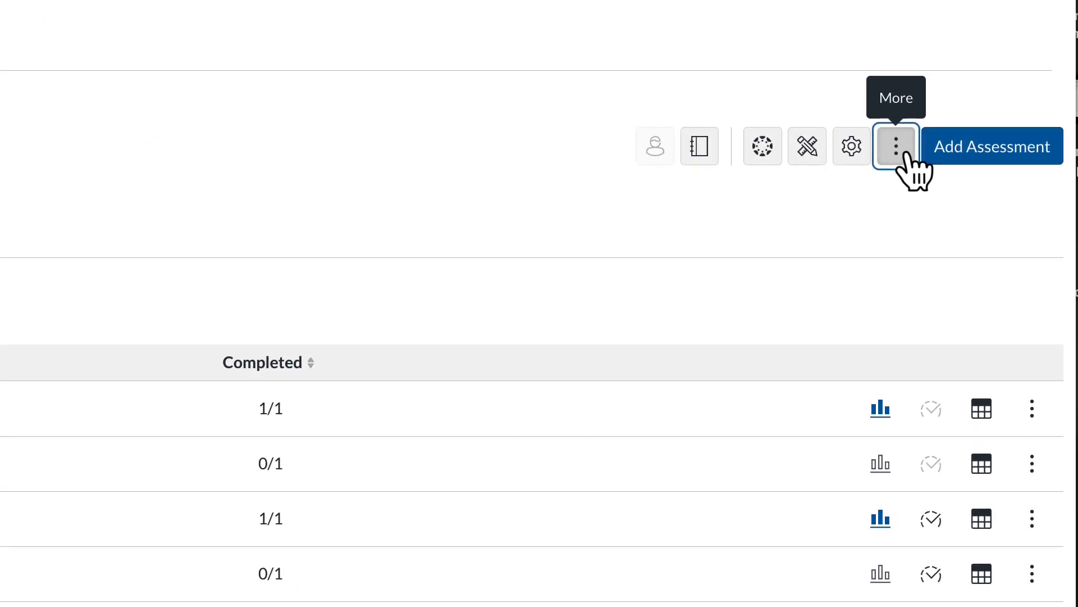
left_click(895, 145)
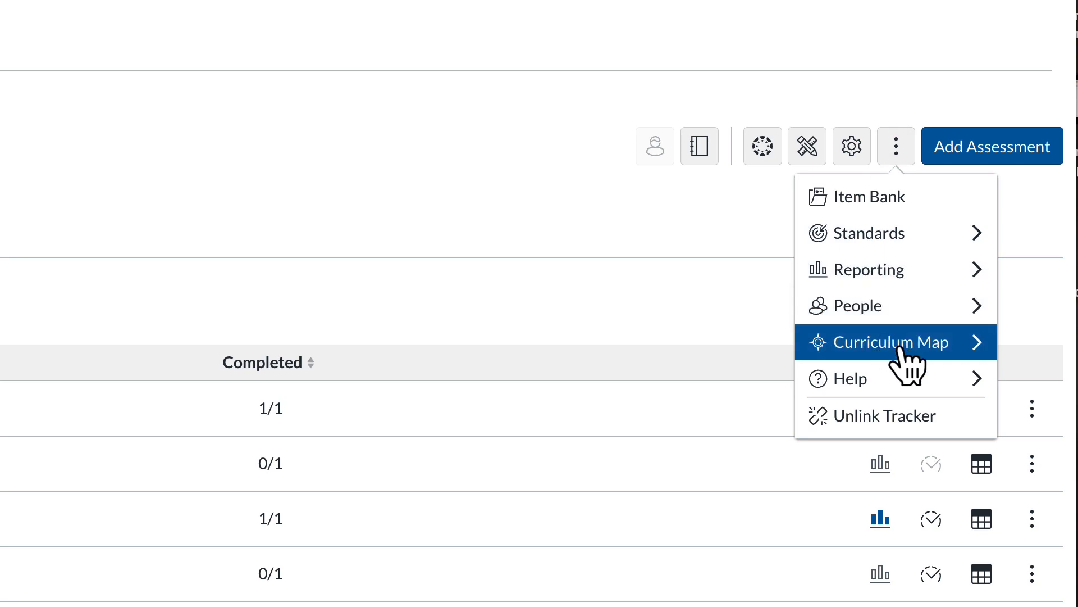
left_click(896, 146)
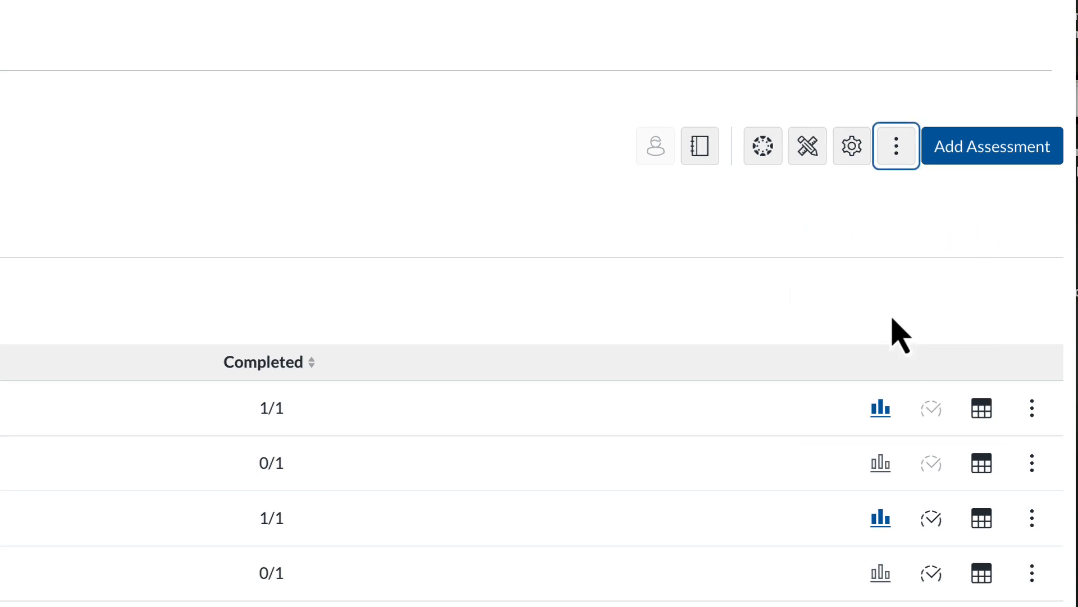